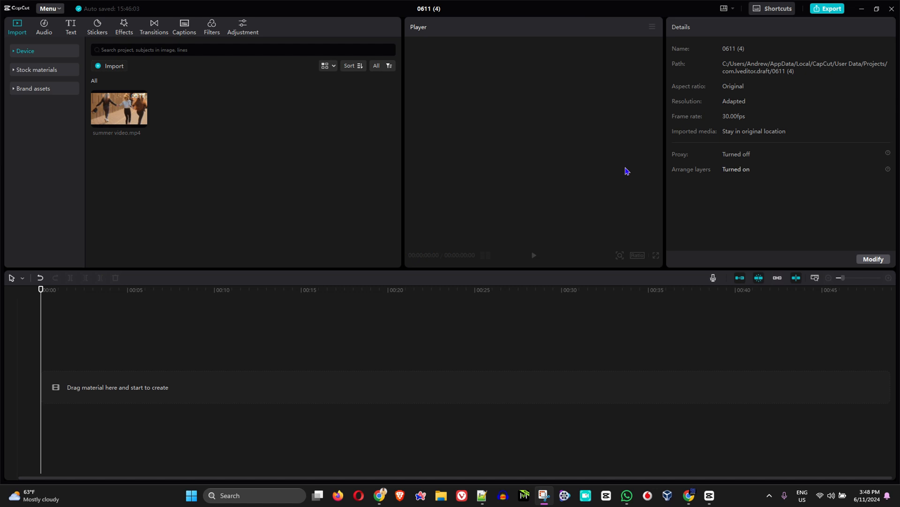
mouse_move(569, 180)
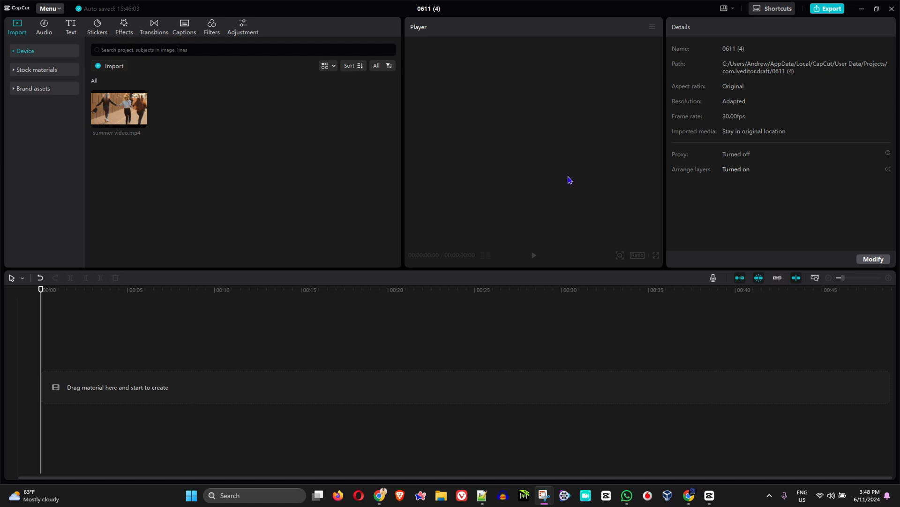
mouse_move(543, 207)
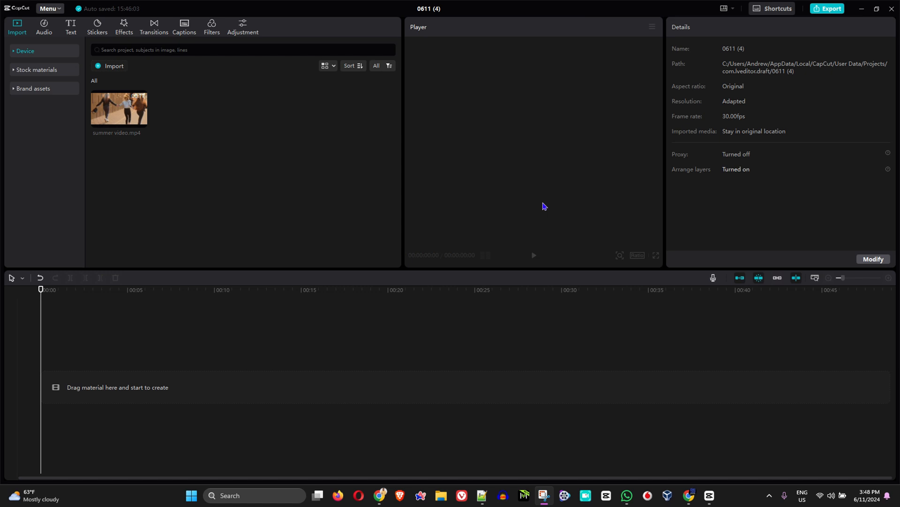
mouse_move(223, 135)
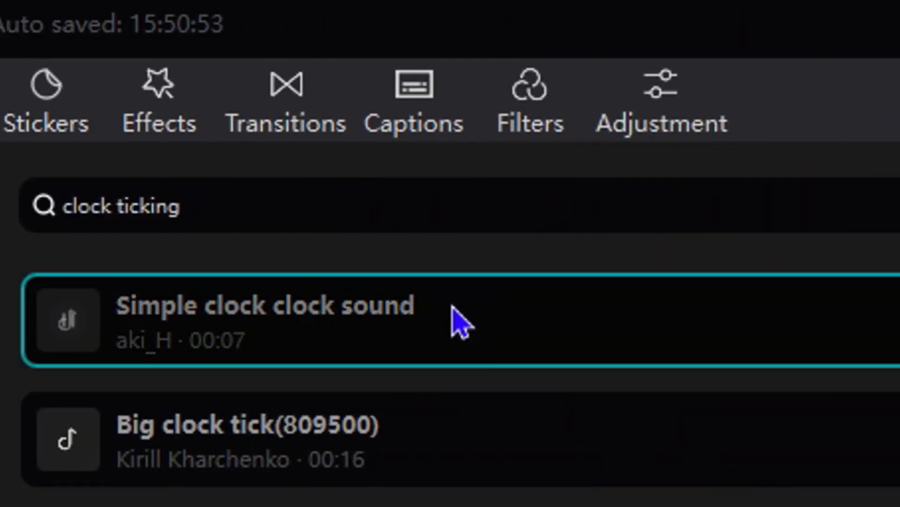
Delete the summer video.mp4 clip from the media library and confirm, leaving it empty.
scroll(down, 3)
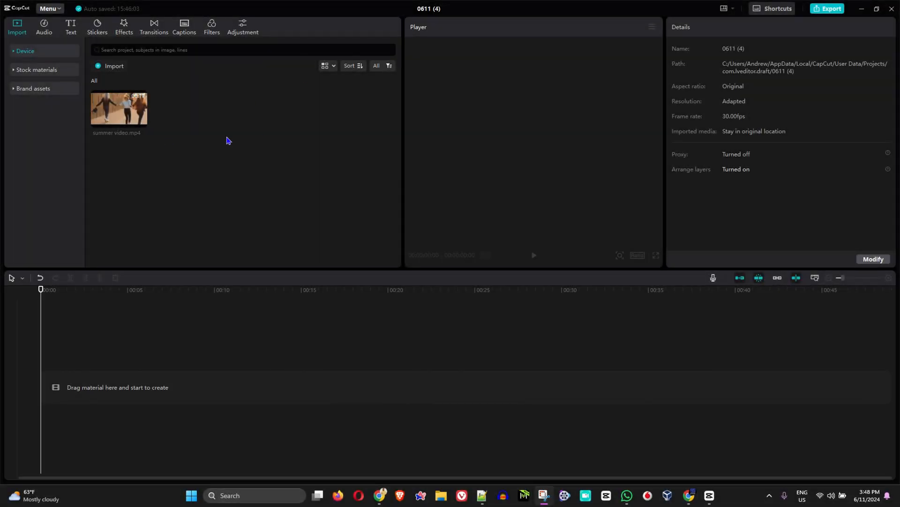
mouse_move(338, 167)
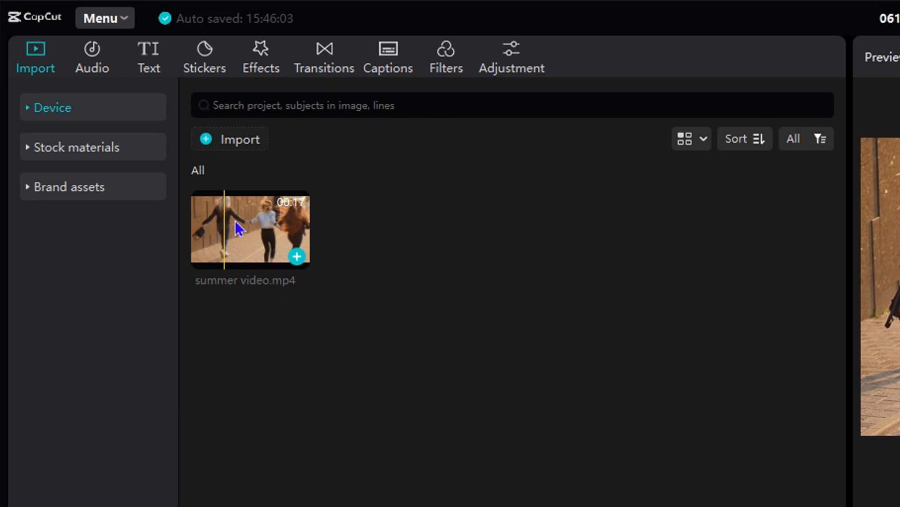
right_click(238, 228)
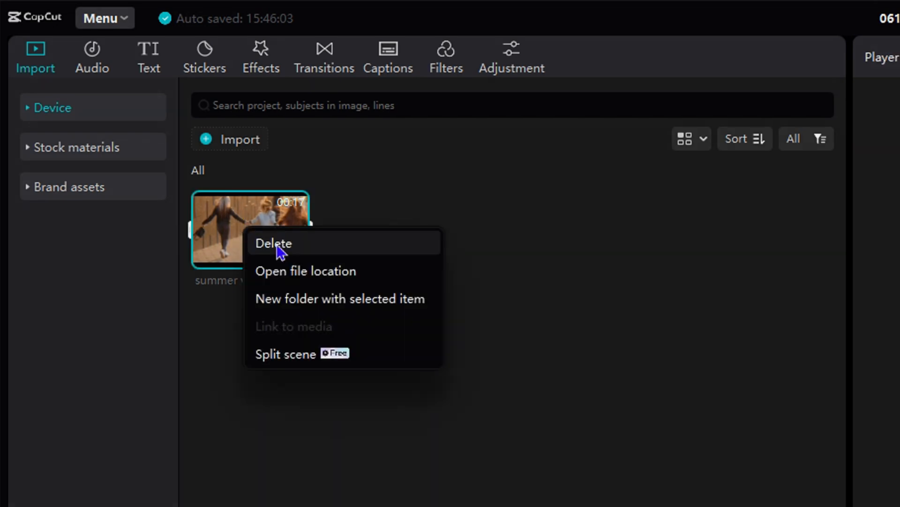
click(274, 242)
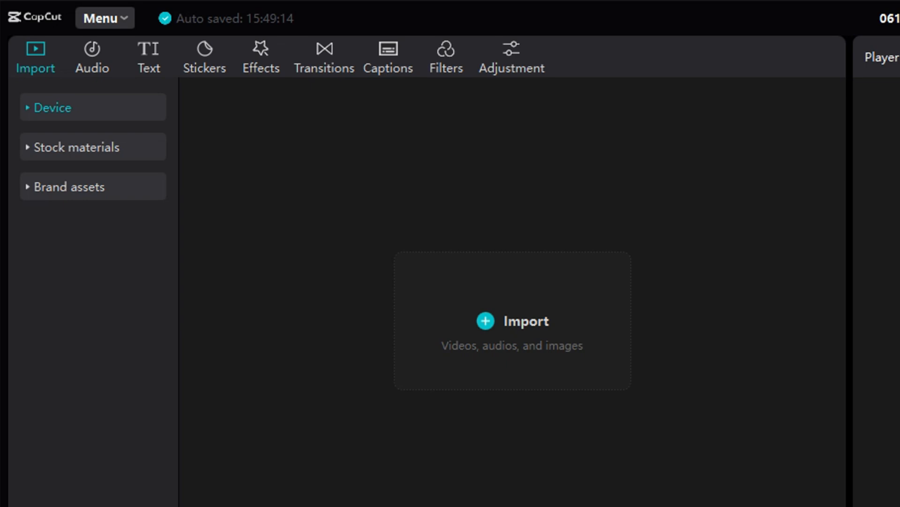
click(511, 321)
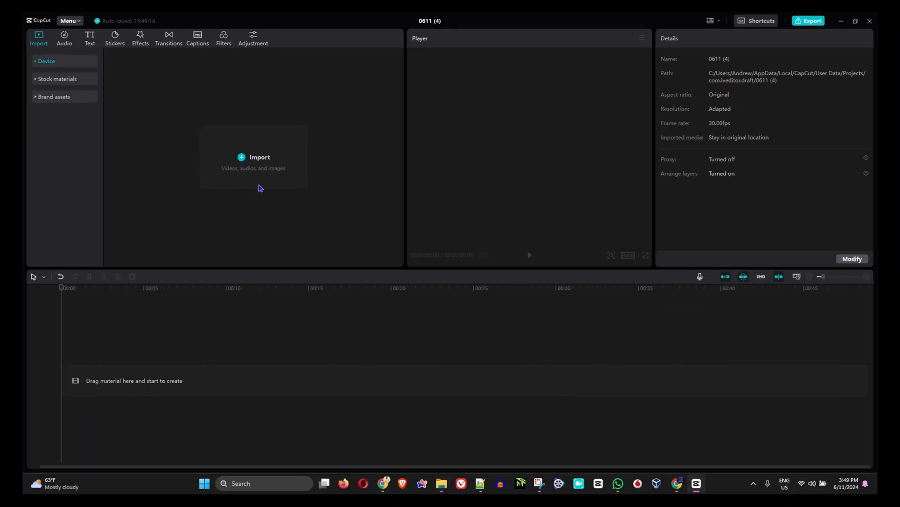
Undo the deletion of summer video.mp4 and import dsdsdds.mov into the project media.
click(259, 157)
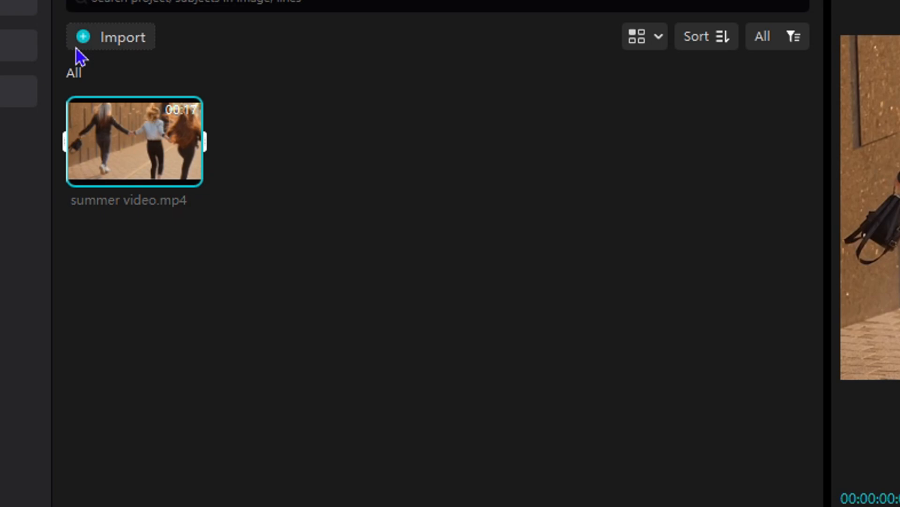
click(111, 37)
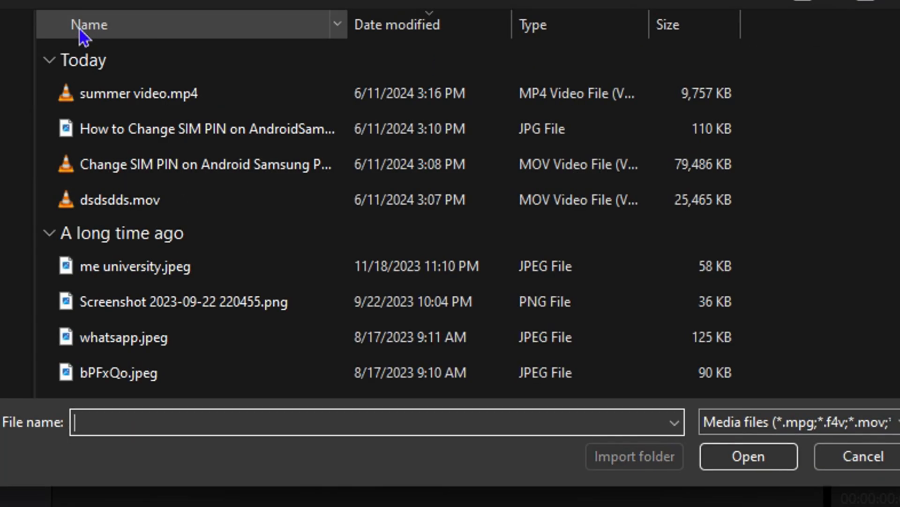
mouse_move(165, 155)
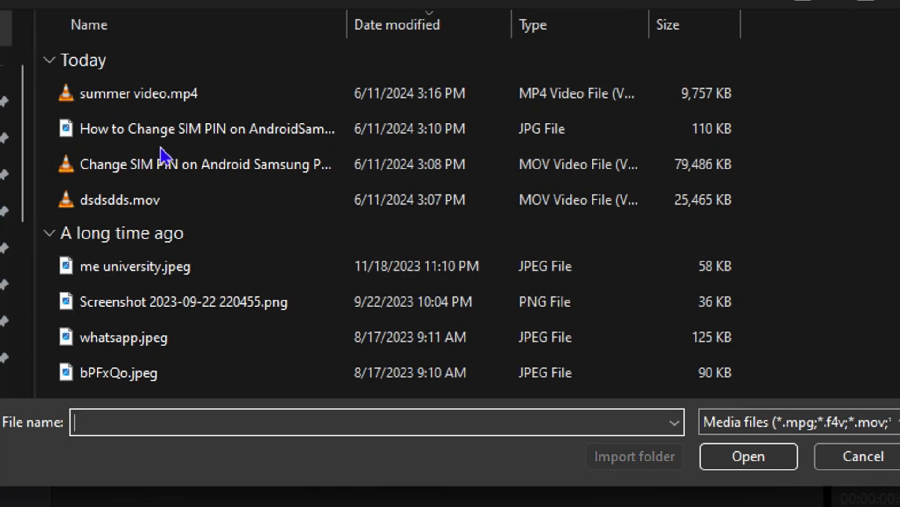
click(748, 456)
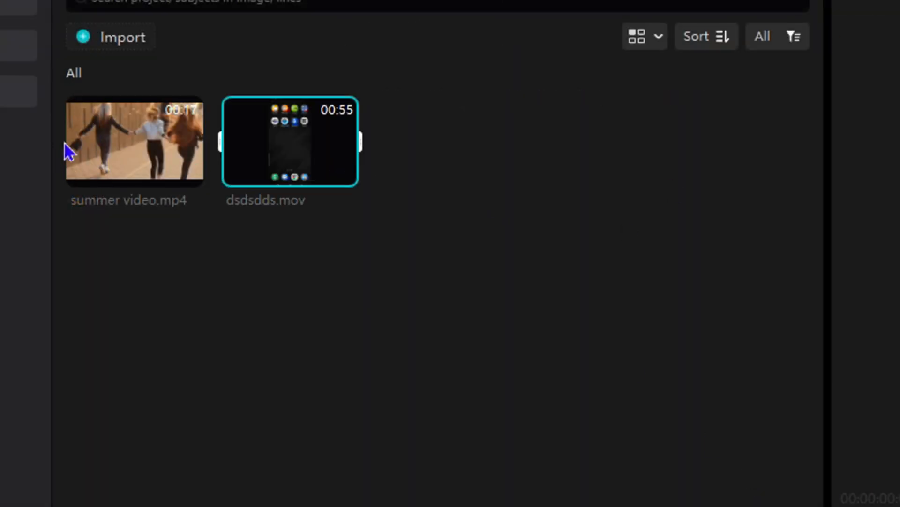
mouse_move(291, 350)
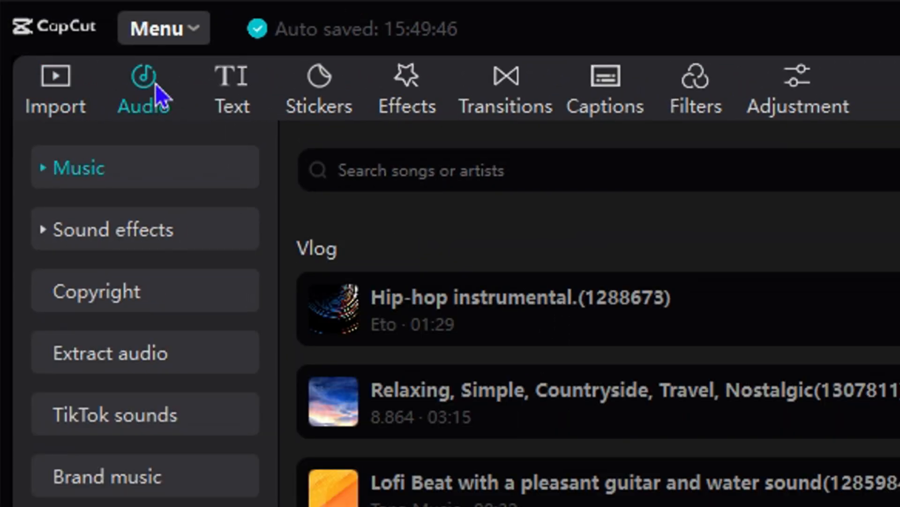
Browse the Pop, Travel and Beats music genres, ending on the R&B track list.
click(78, 167)
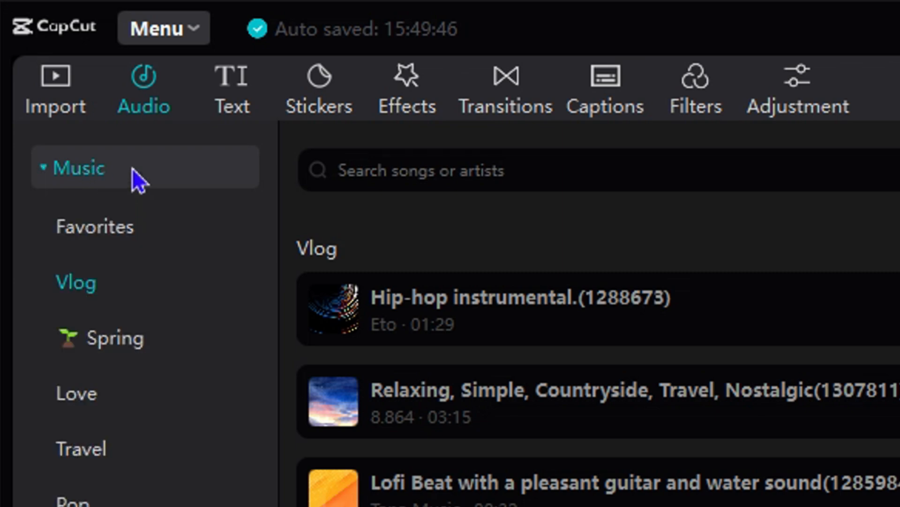
scroll(down, 3)
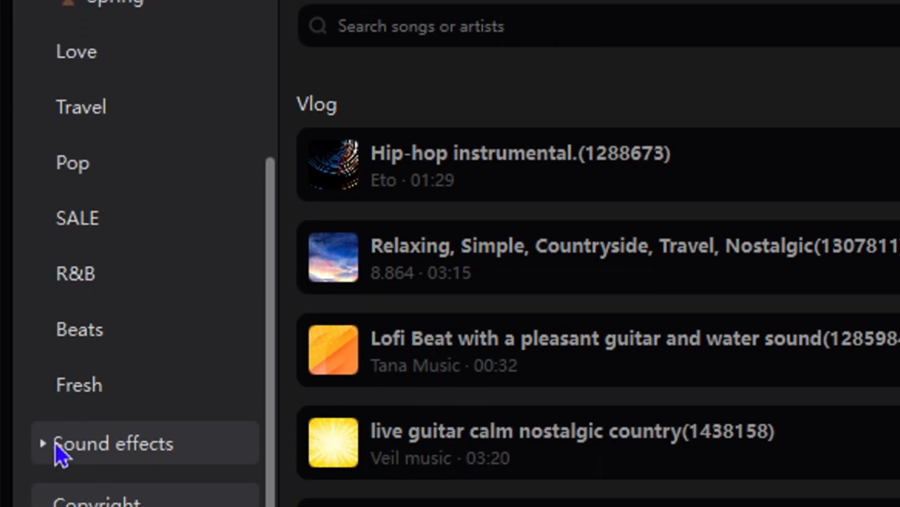
click(72, 162)
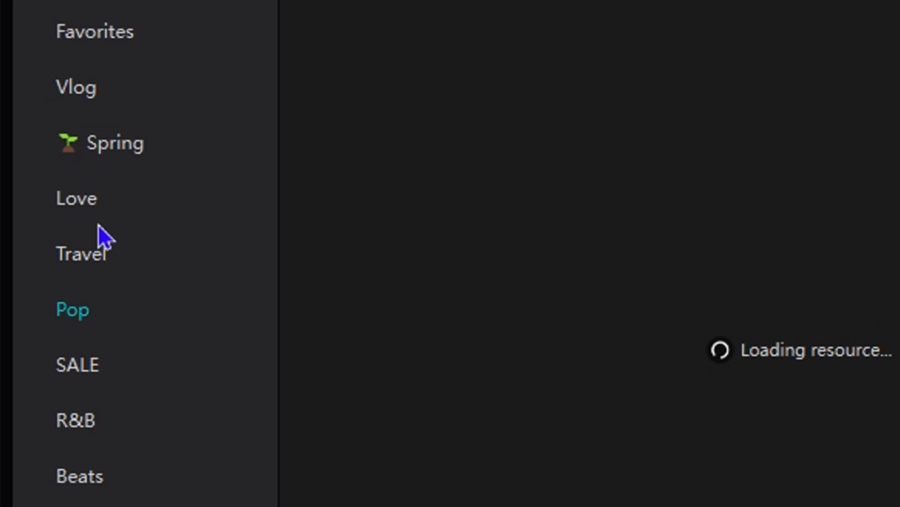
click(81, 253)
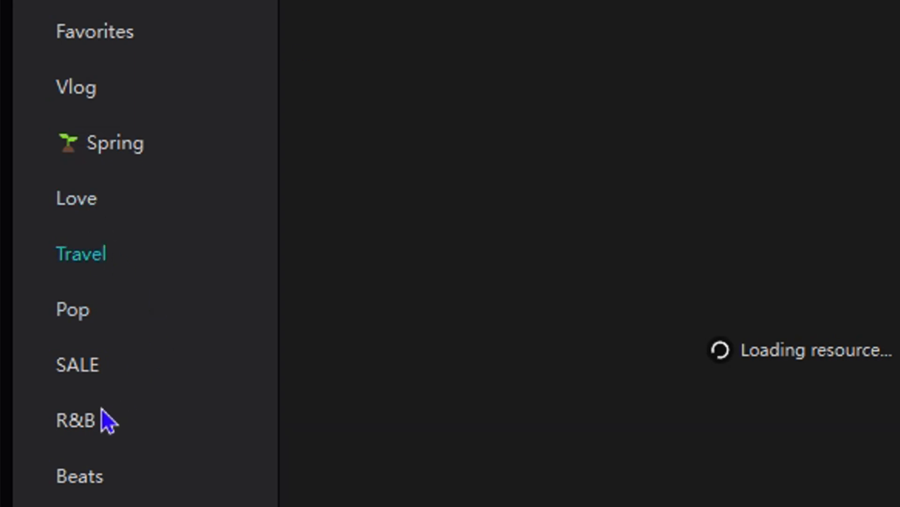
click(81, 476)
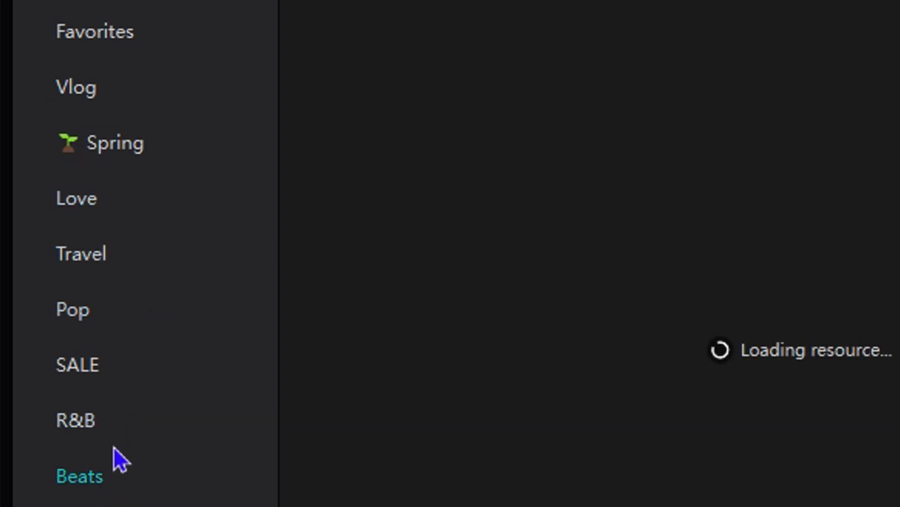
click(79, 419)
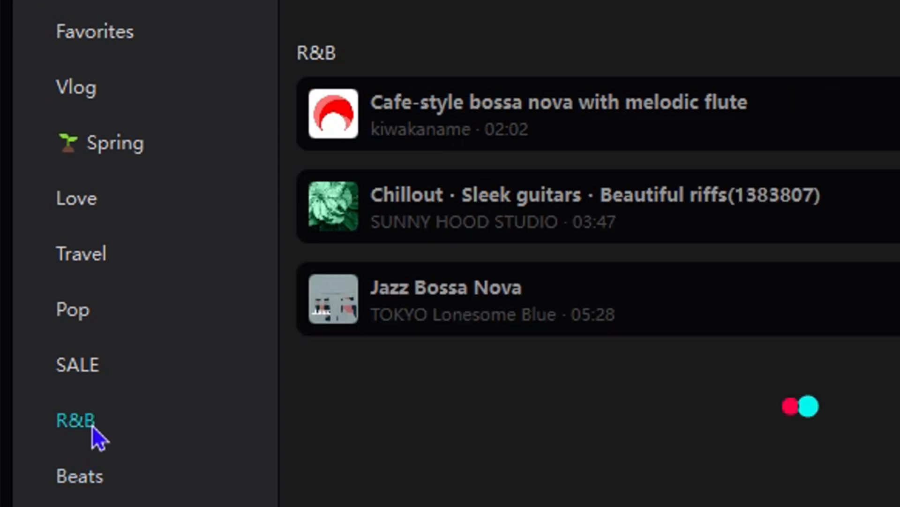
scroll(down, 3)
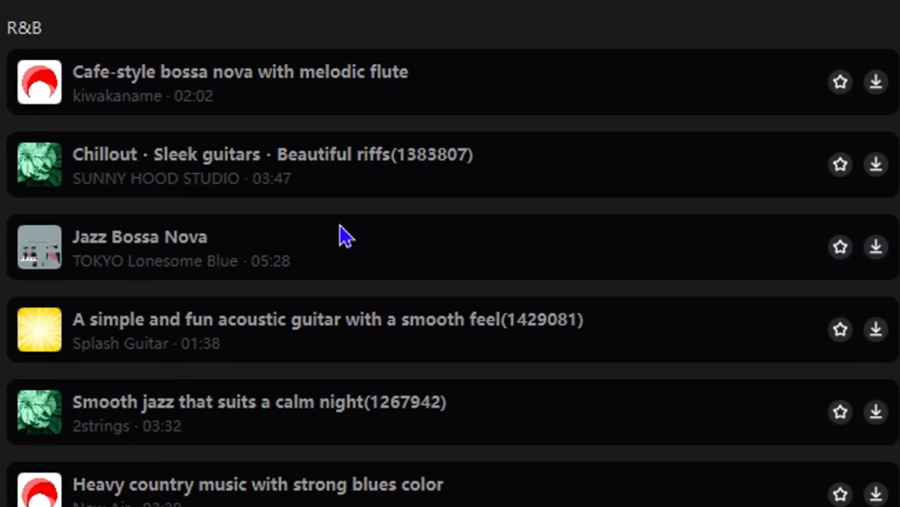
mouse_move(261, 173)
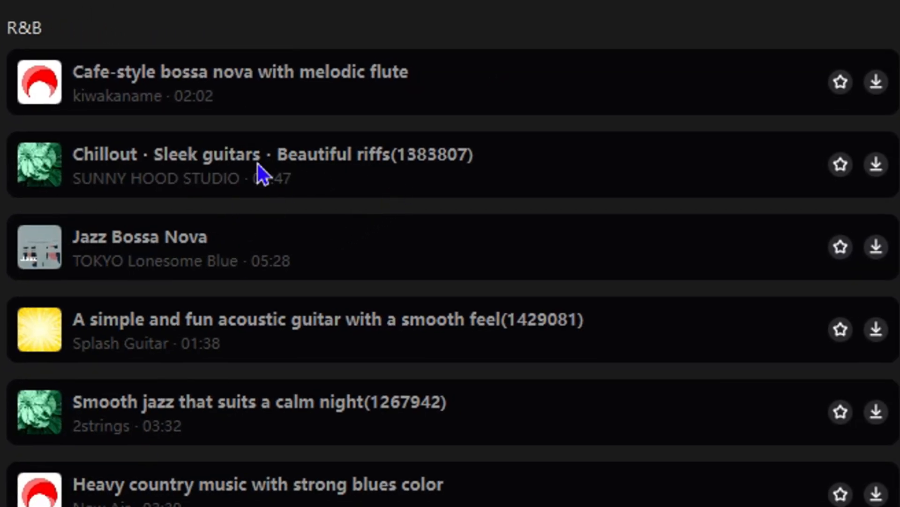
Preview the Chillout guitars track, then favourite and unfavourite the Cafe-style bossa nova track.
click(259, 165)
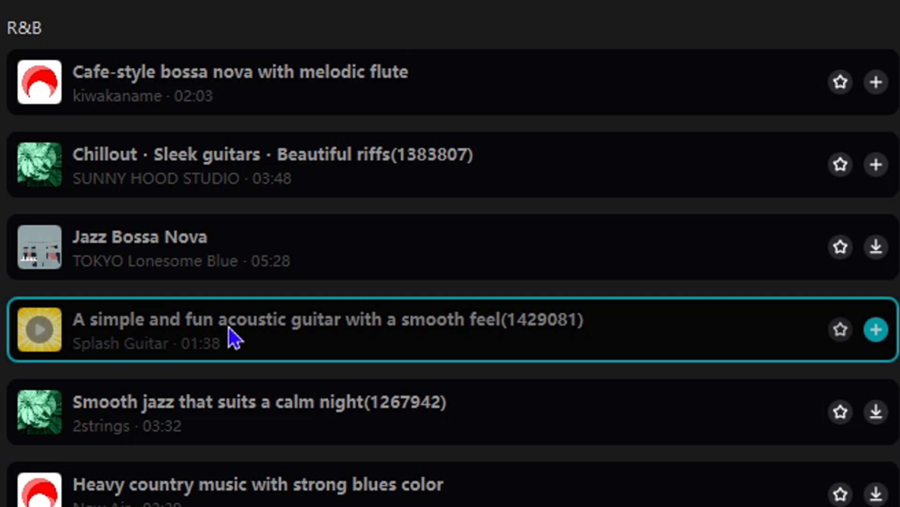
mouse_move(383, 339)
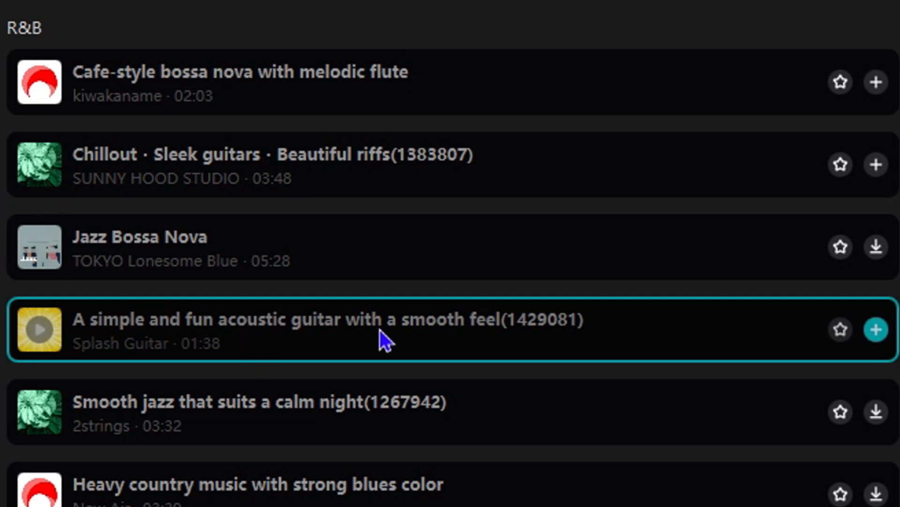
mouse_move(55, 165)
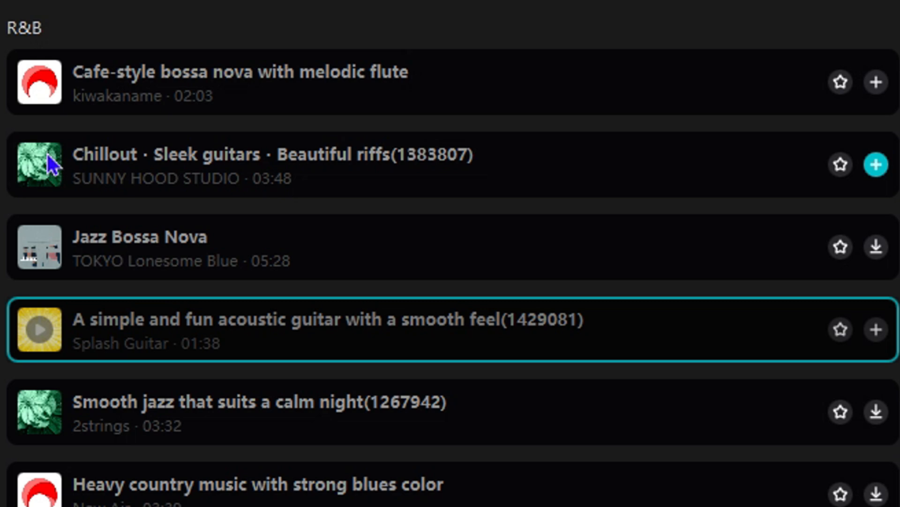
mouse_move(808, 122)
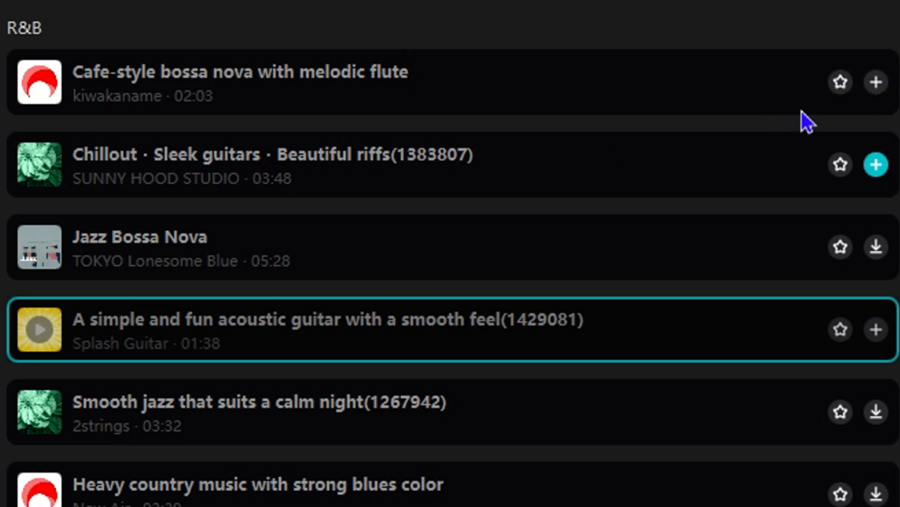
mouse_move(844, 100)
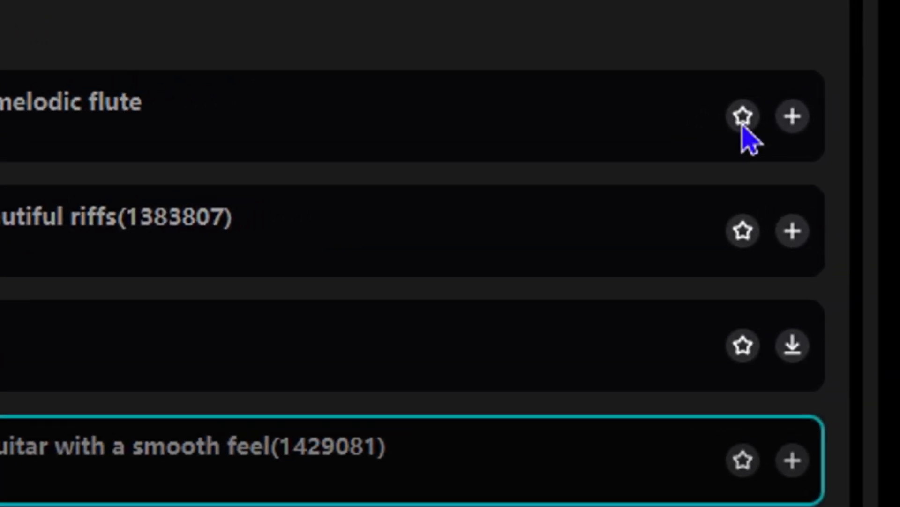
click(740, 118)
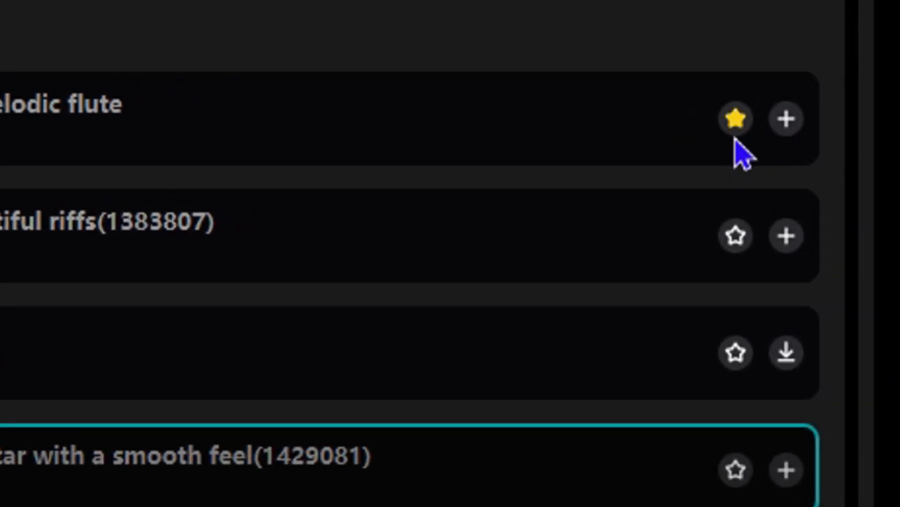
click(738, 119)
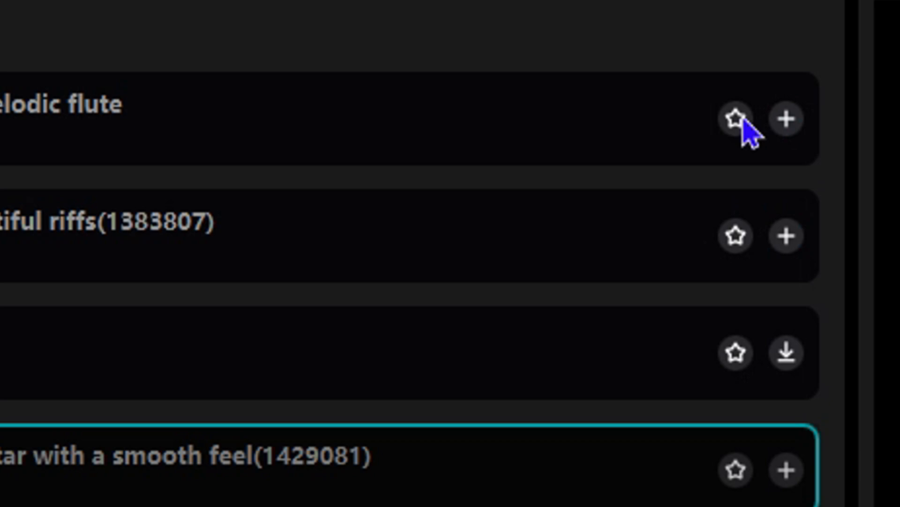
mouse_move(743, 134)
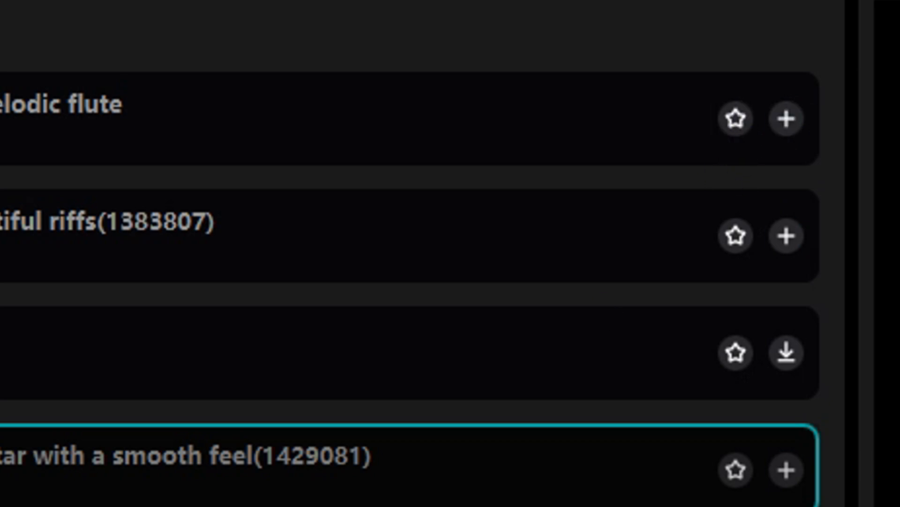
mouse_move(788, 120)
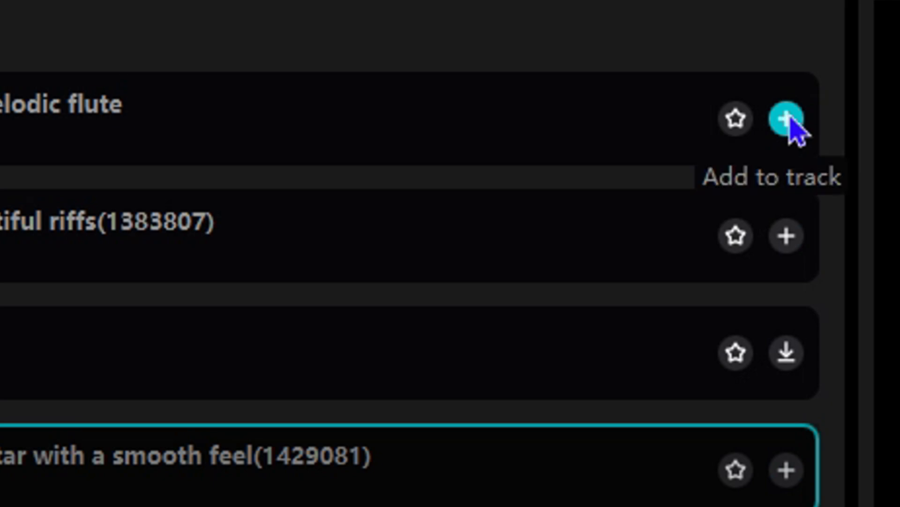
Add the Cafe-style bossa nova track to the timeline, then delete it again.
click(786, 119)
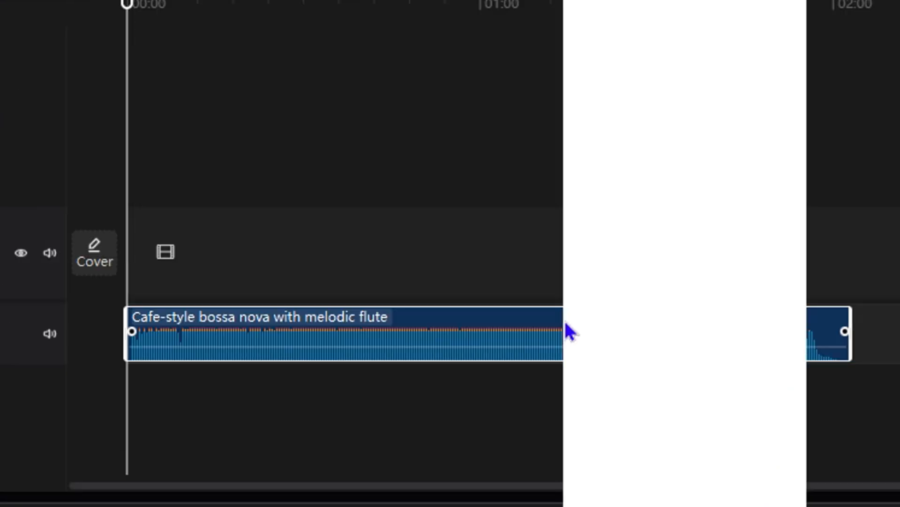
key(Delete)
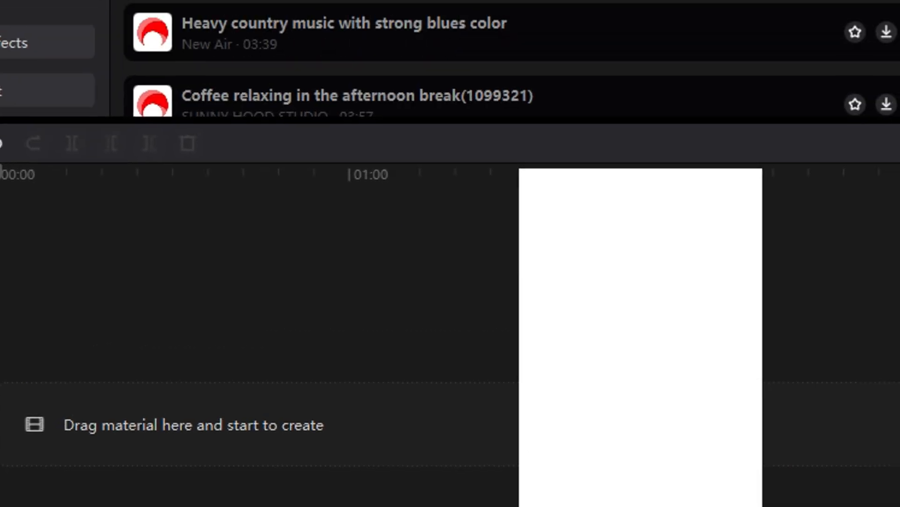
scroll(up, 3)
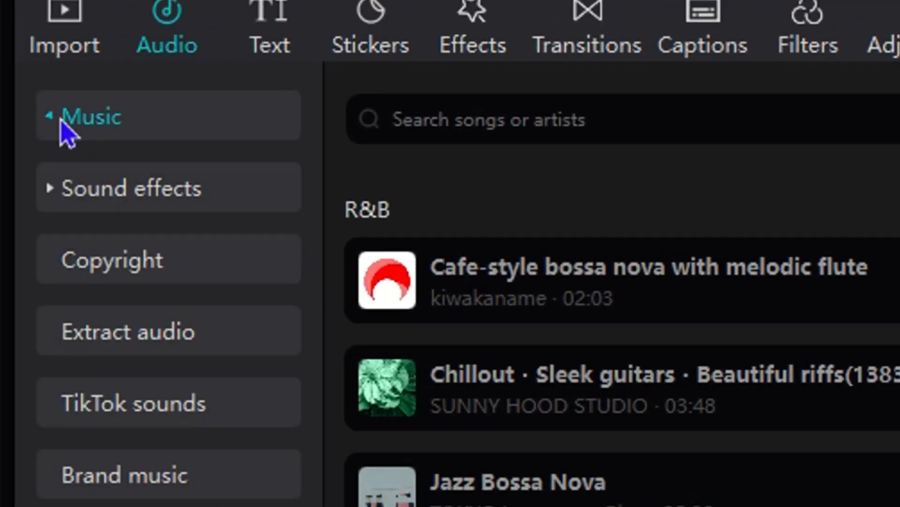
Browse the Vlog music category, then expand Sound effects to show its Trending list.
click(90, 116)
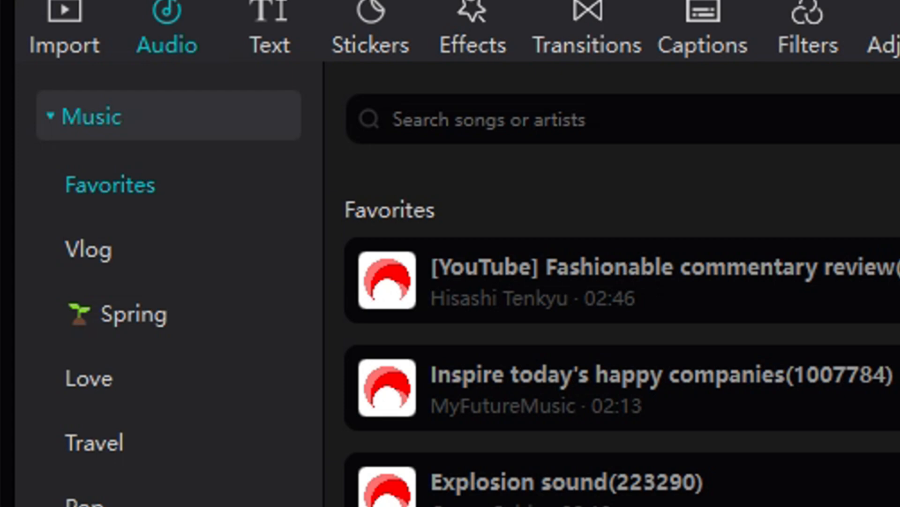
click(88, 250)
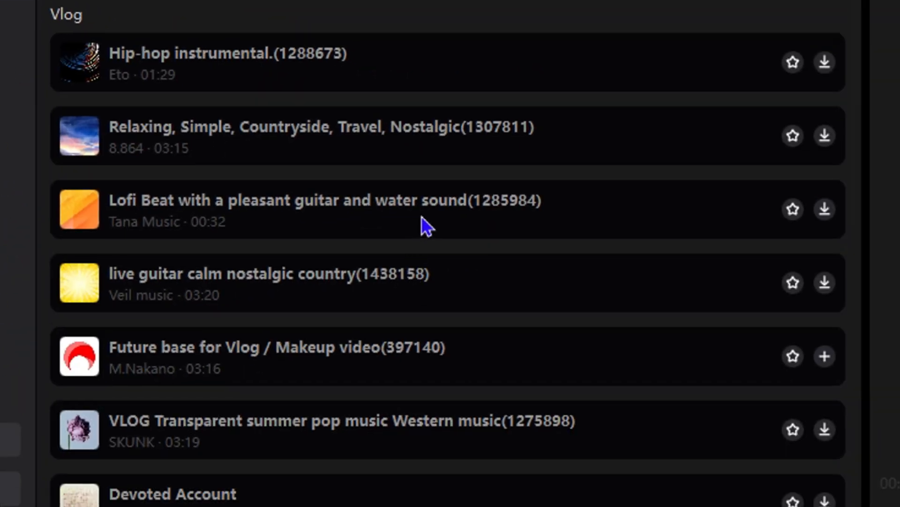
scroll(down, 3)
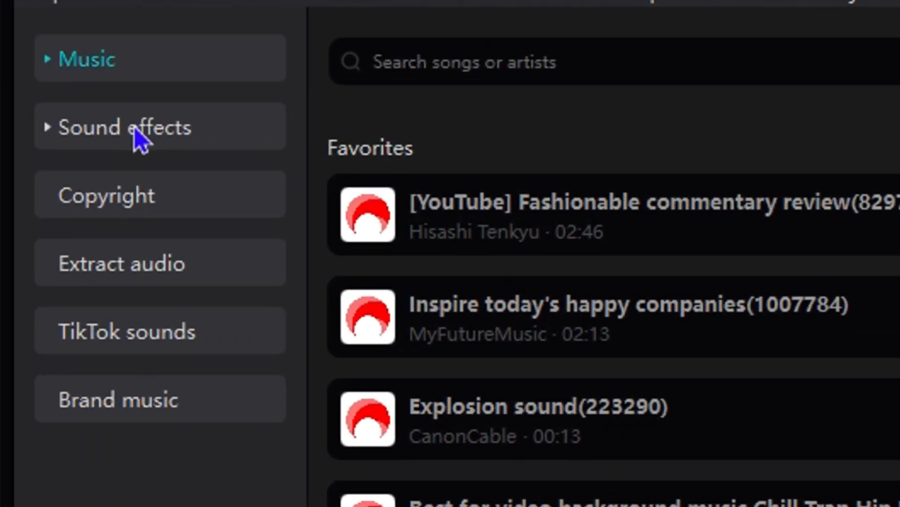
click(124, 127)
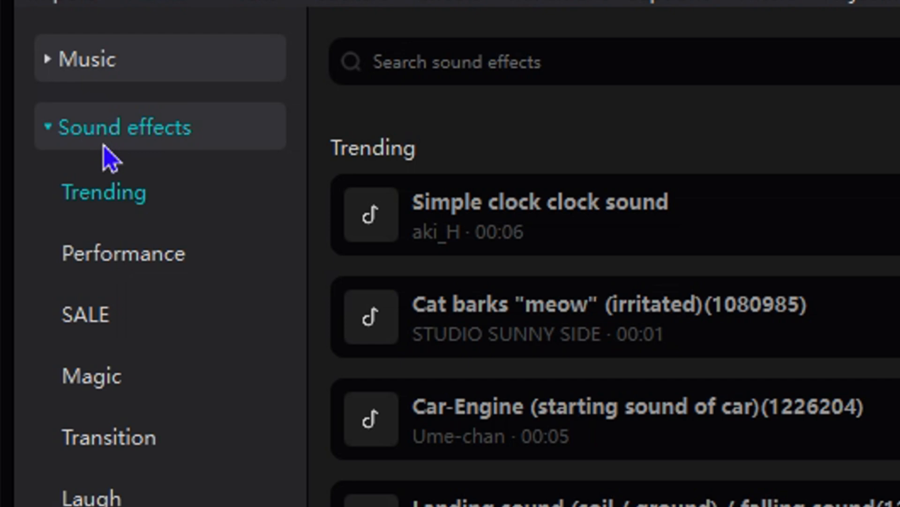
Select the Musical instruments sound effects category.
scroll(down, 3)
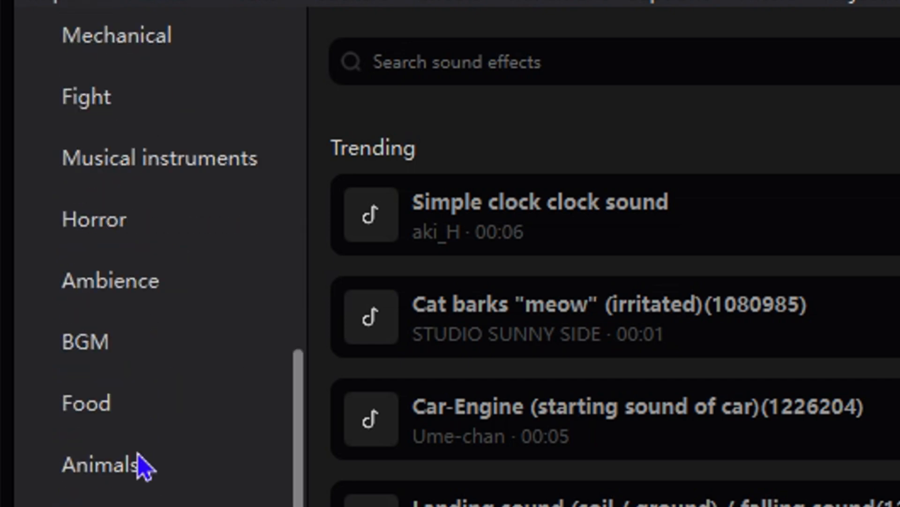
scroll(up, 3)
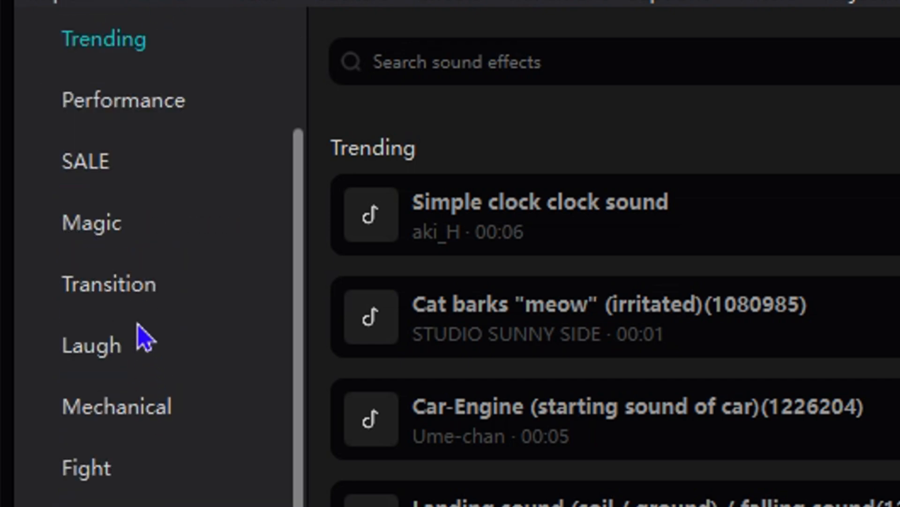
click(117, 406)
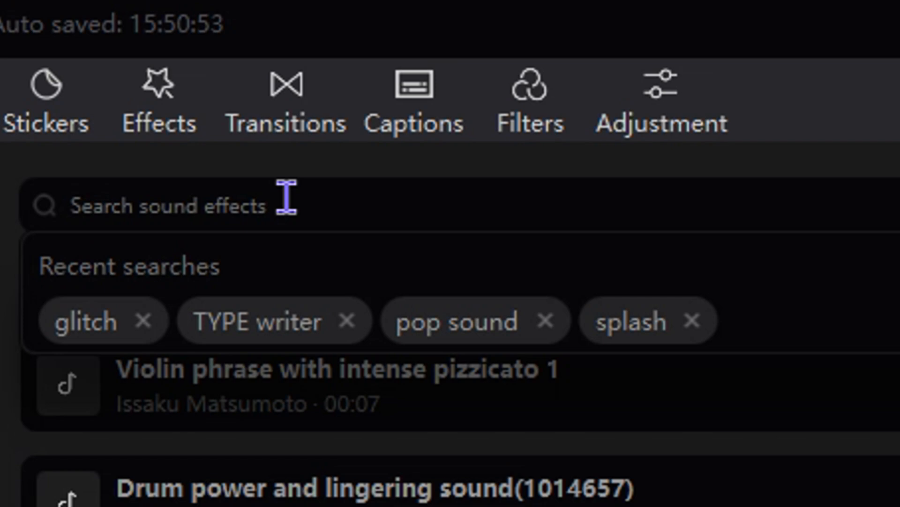
mouse_move(405, 250)
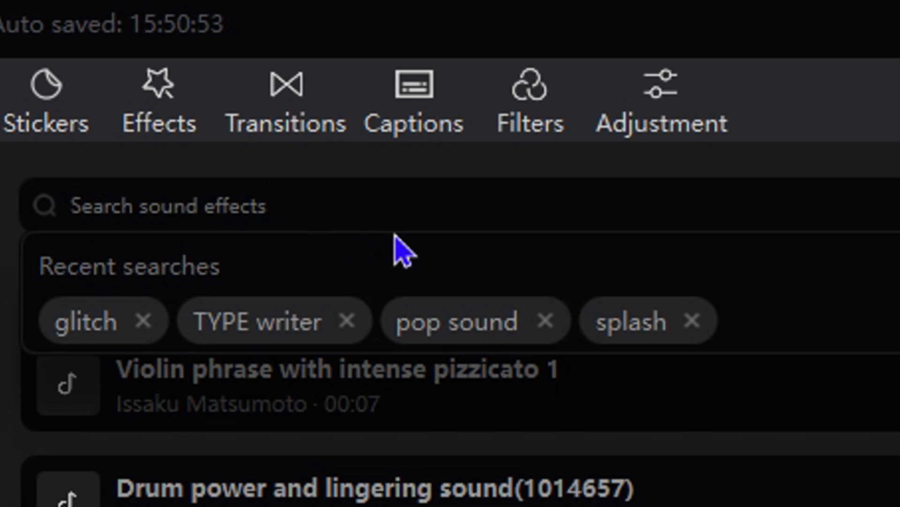
Search sound effects for 'clock ticking' and preview a clock sound result.
text(clocking)
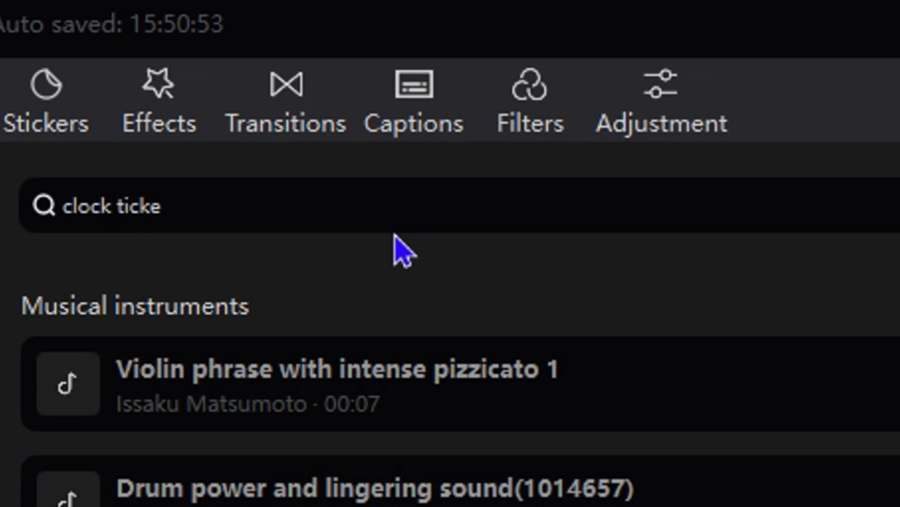
text(ing)
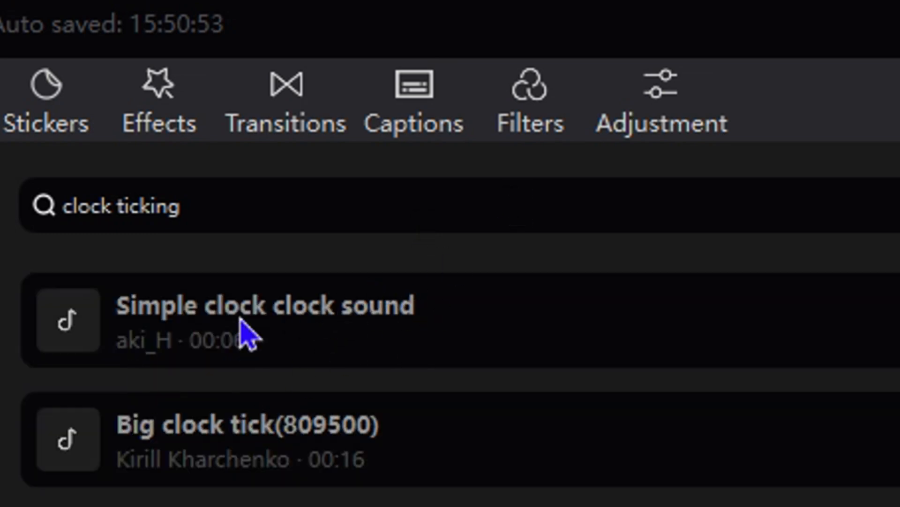
click(259, 319)
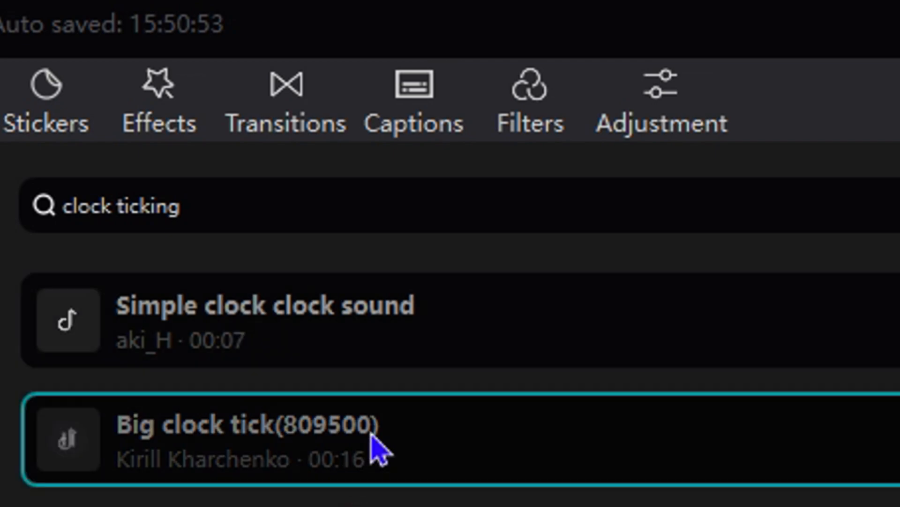
Preview the Clock second hand ticking sound, then go back to the Musical instruments list.
scroll(down, 3)
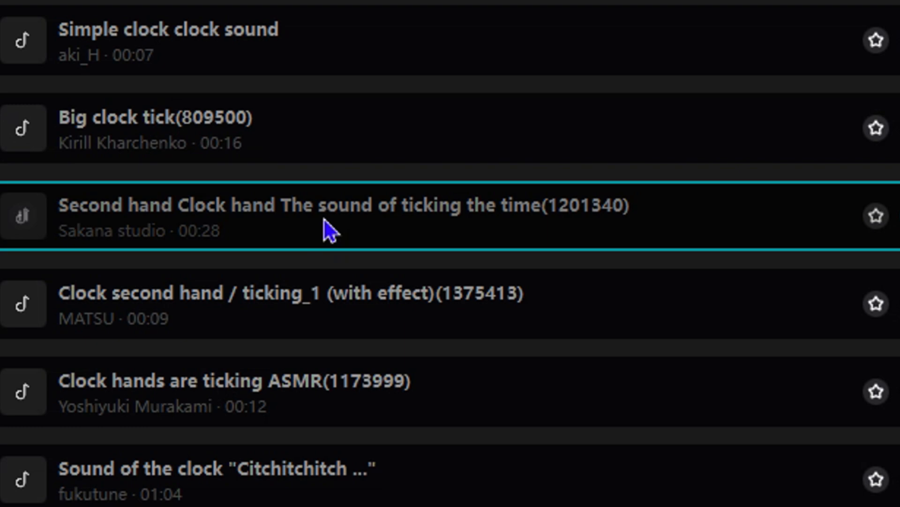
click(299, 303)
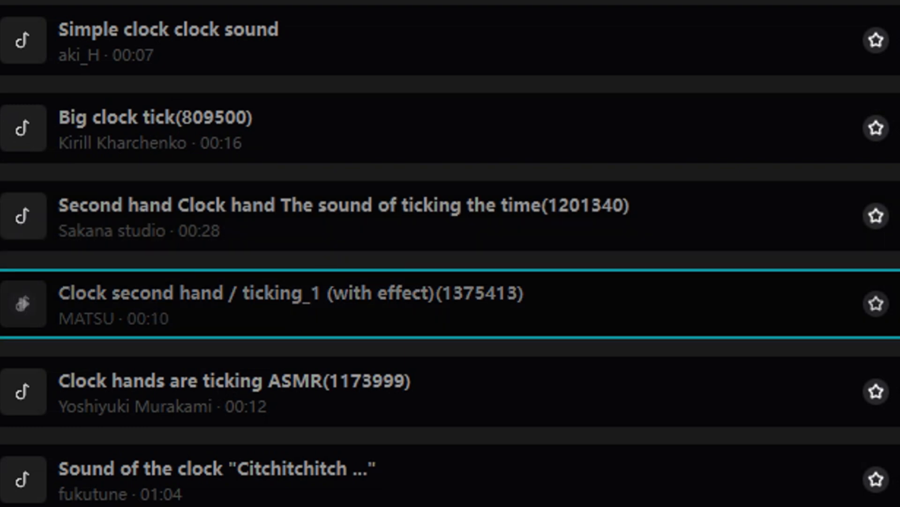
mouse_move(143, 6)
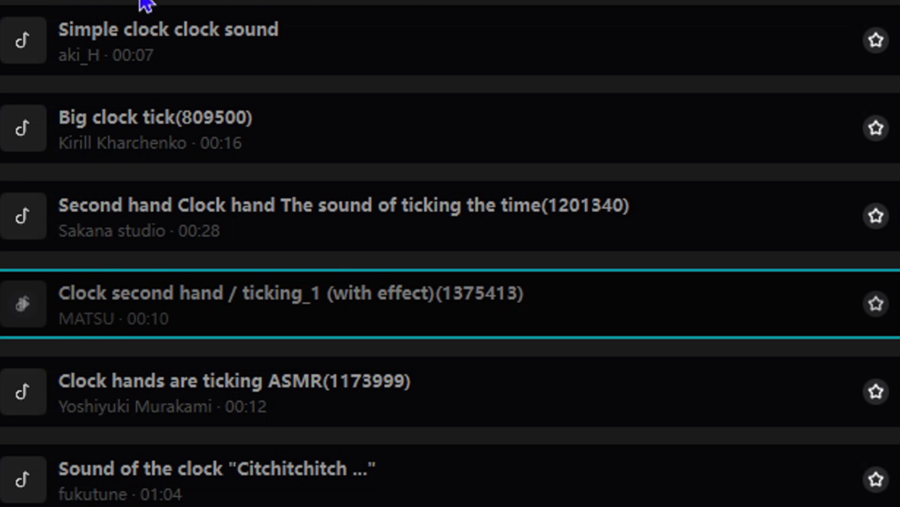
mouse_move(787, 49)
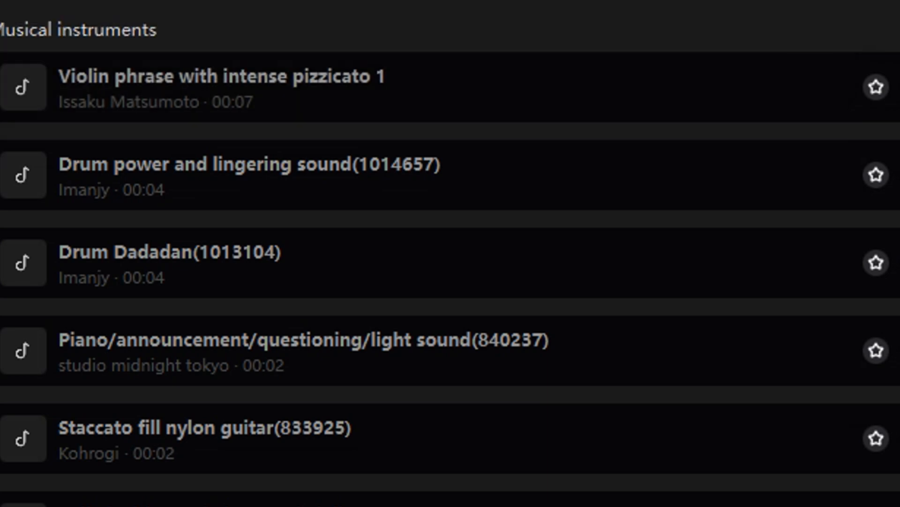
mouse_move(183, 160)
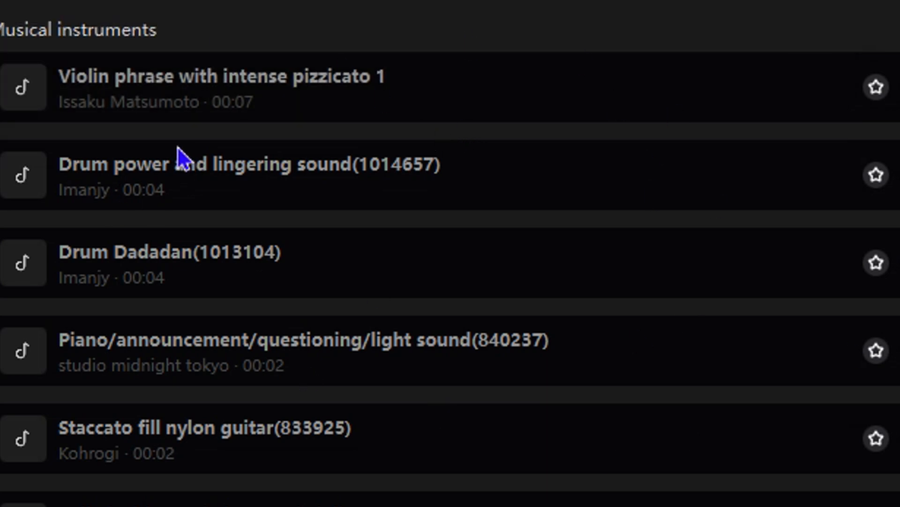
scroll(up, 3)
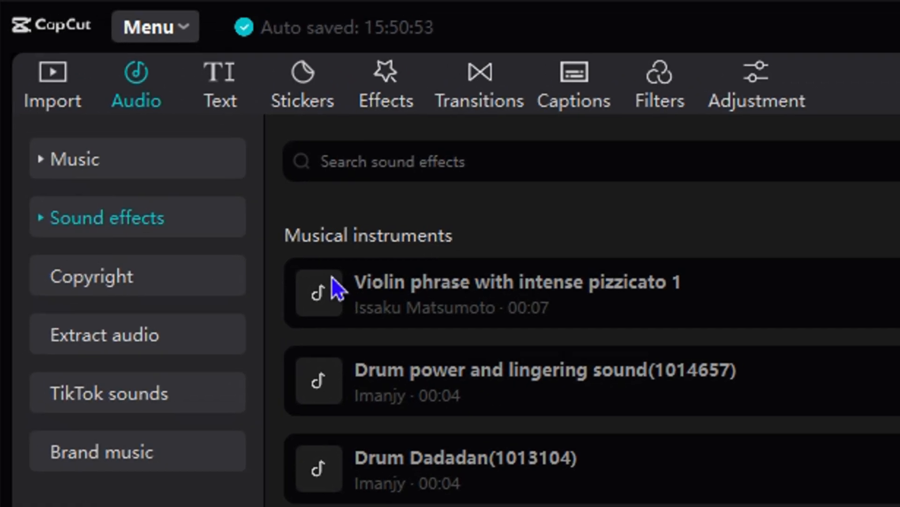
mouse_move(593, 246)
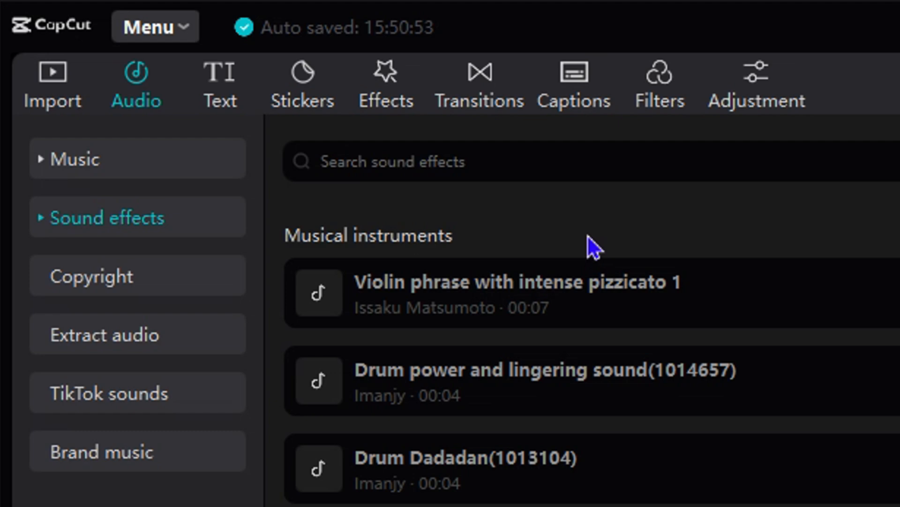
mouse_move(49, 75)
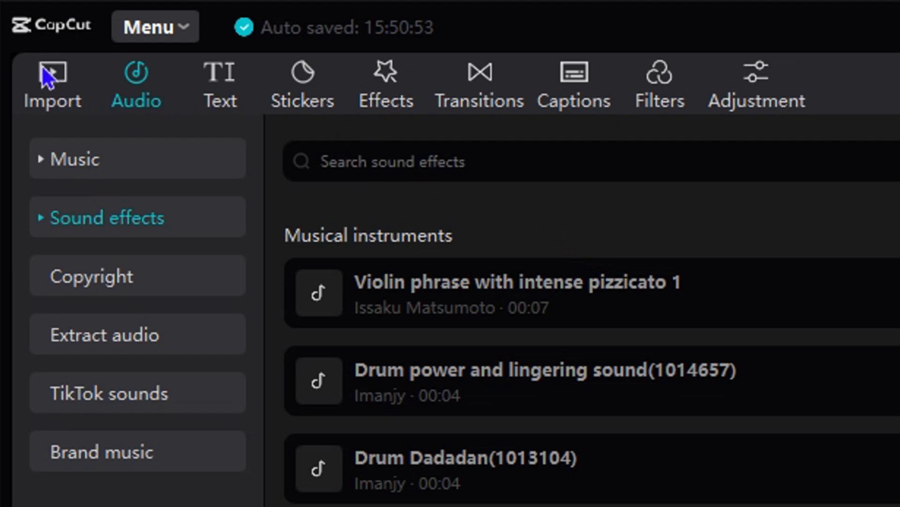
Switch back to the Import panel showing summer video.mp4 and dsdsdds.mov.
click(52, 84)
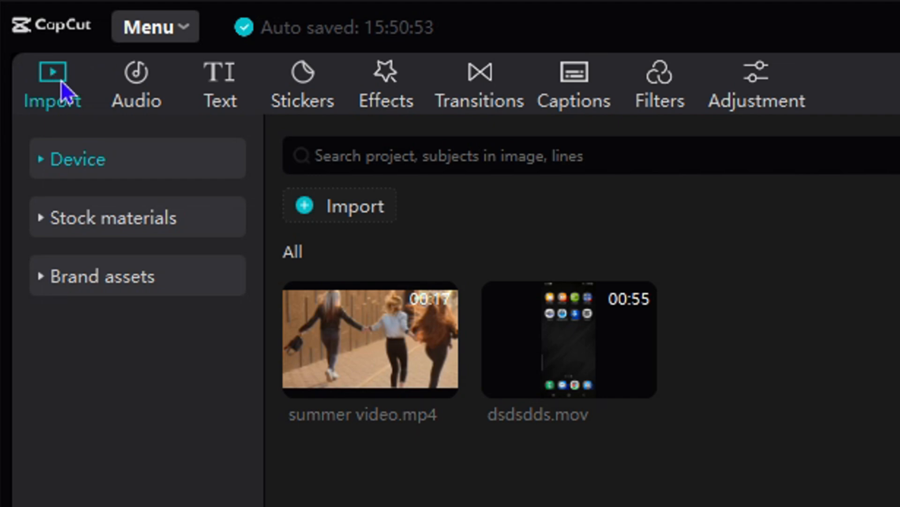
mouse_move(198, 56)
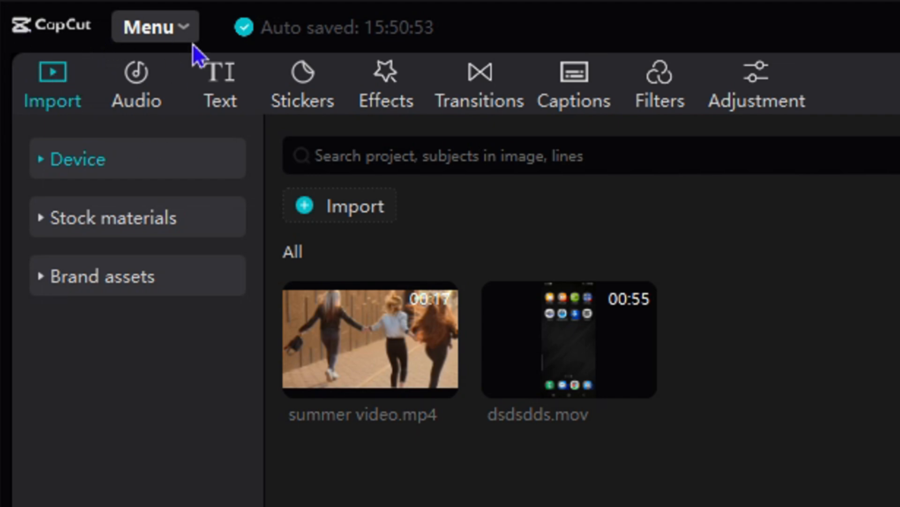
mouse_move(89, 92)
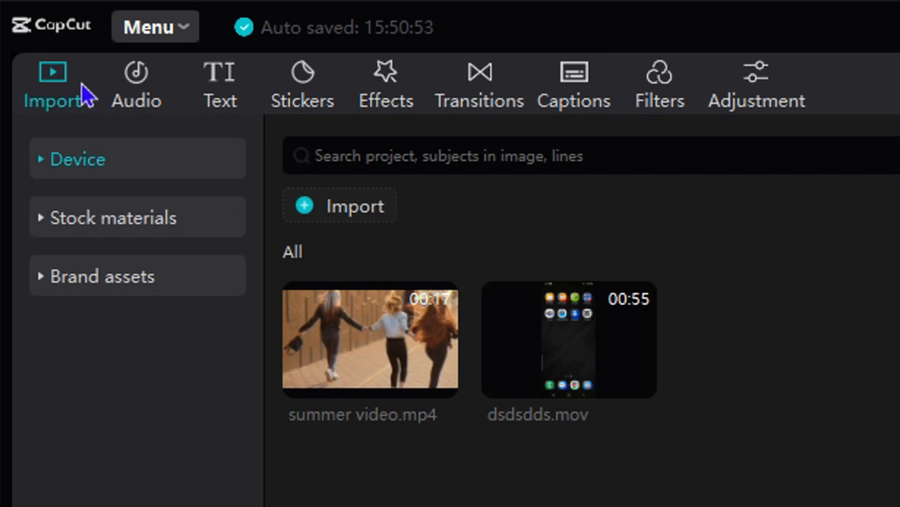
mouse_move(51, 252)
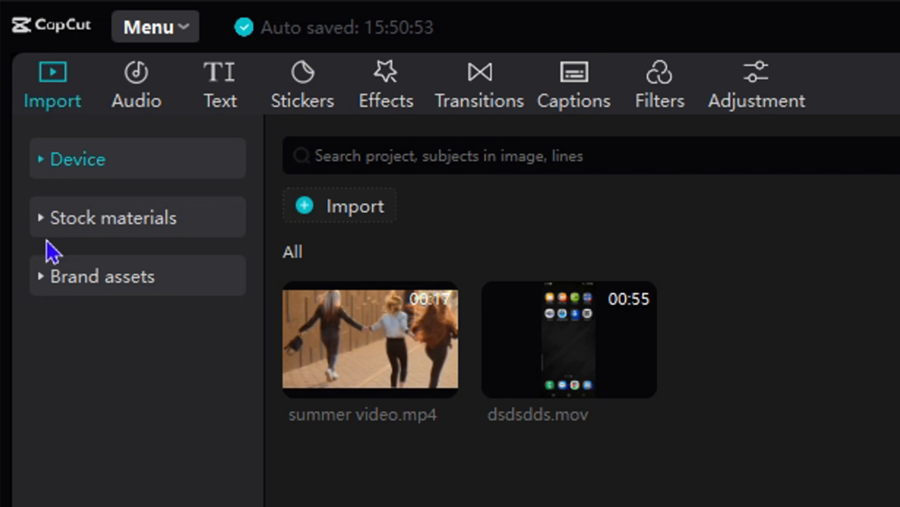
mouse_move(50, 246)
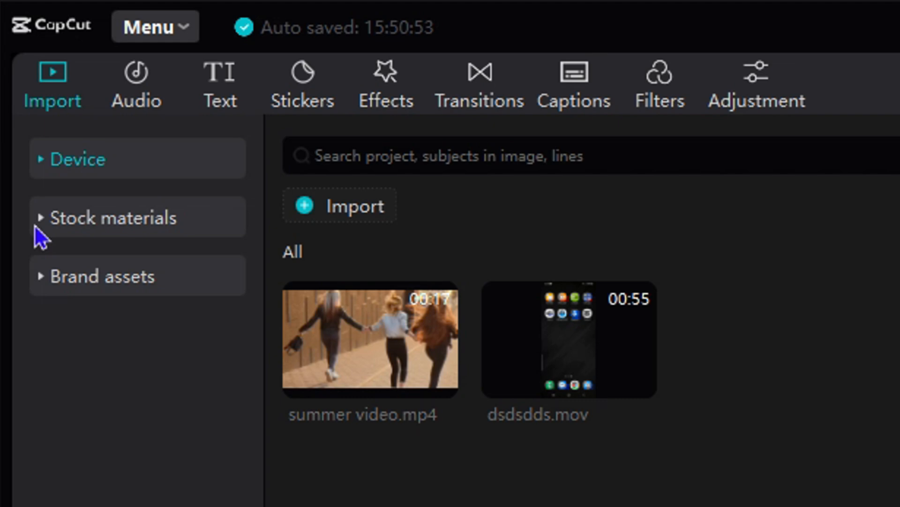
Browse the stock video library through the Trending, Christmas&New Year and Background categories.
click(113, 216)
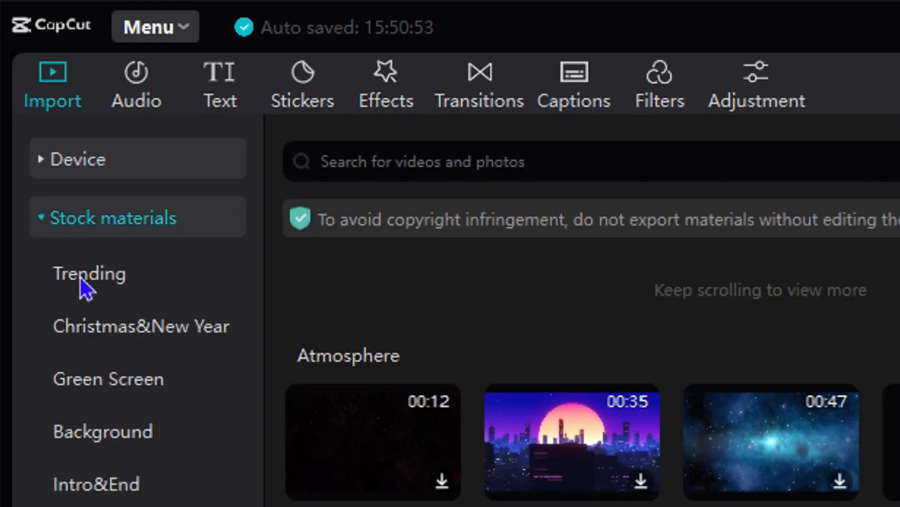
mouse_move(103, 295)
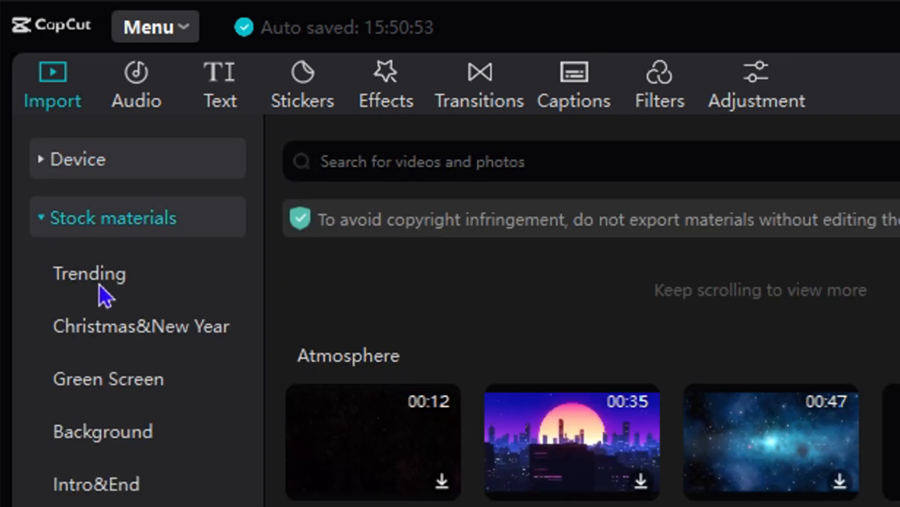
scroll(down, 3)
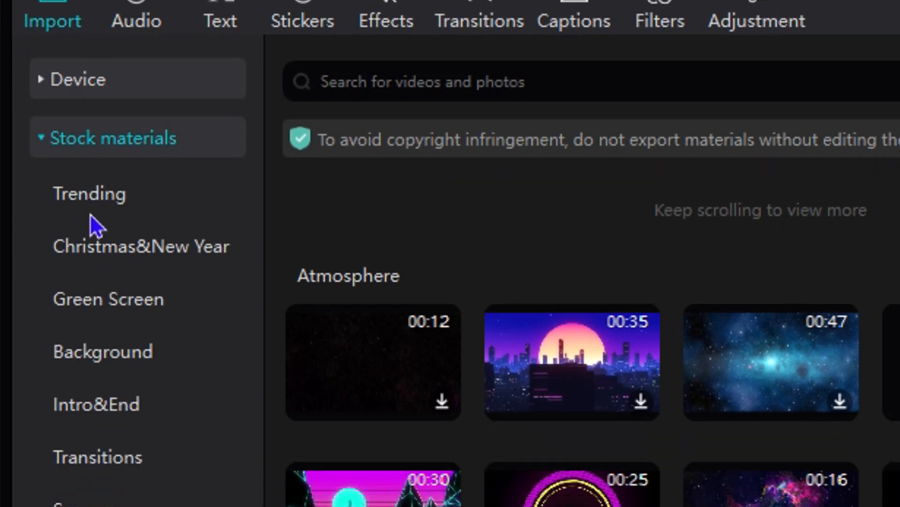
scroll(down, 3)
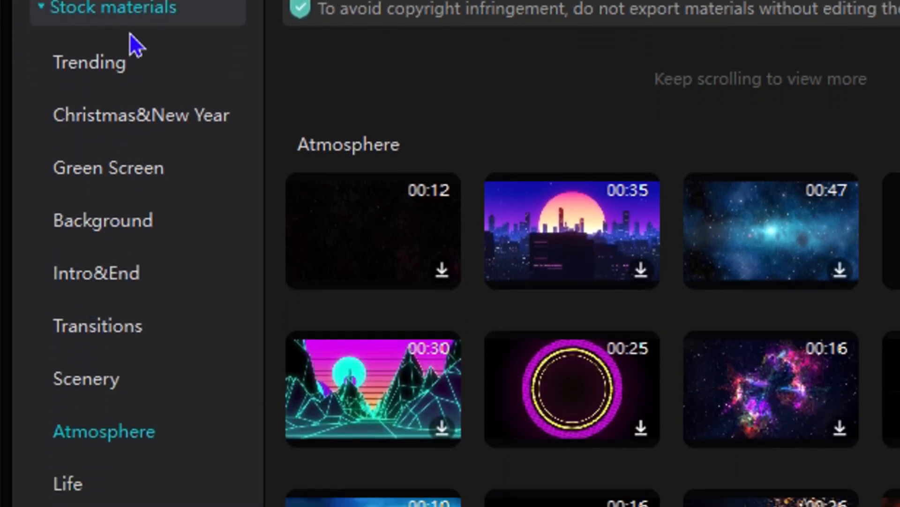
click(89, 62)
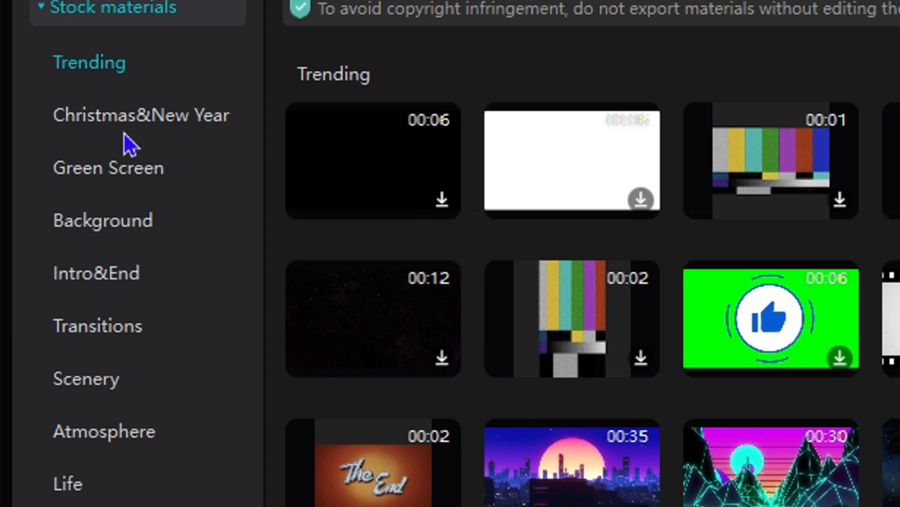
click(139, 114)
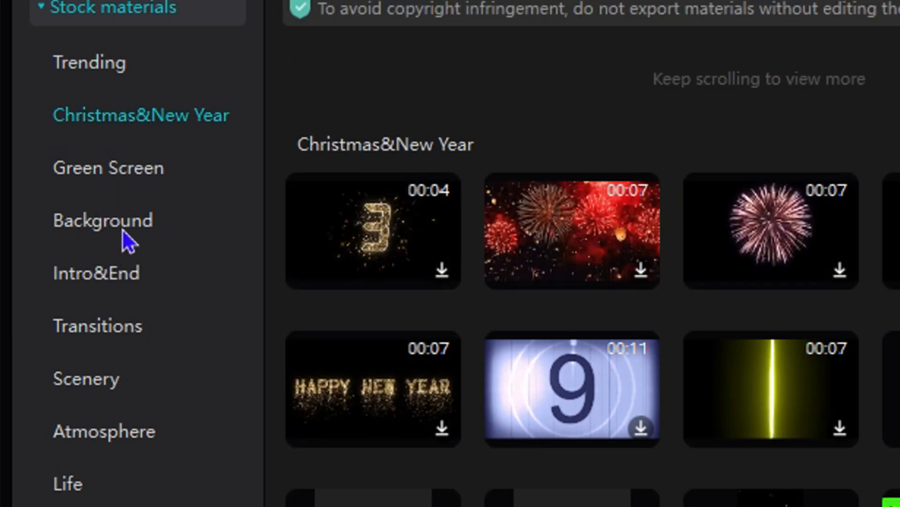
click(103, 219)
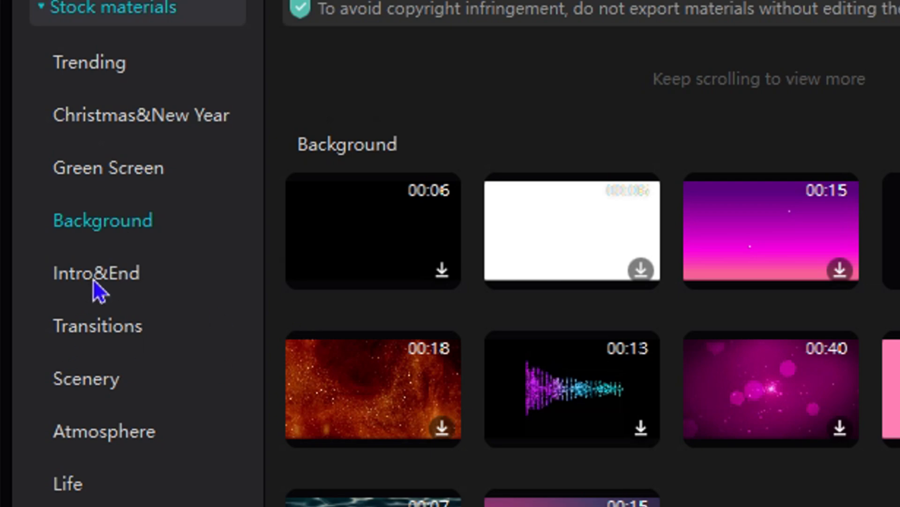
Continue through Intro&End, Transitions and Scenery, ending on the Life stock clips with the category list collapsed.
click(96, 273)
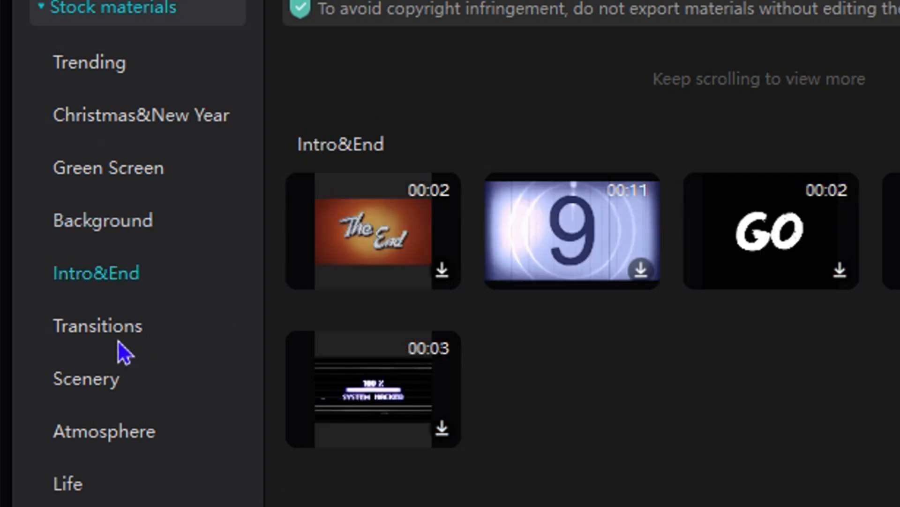
click(96, 326)
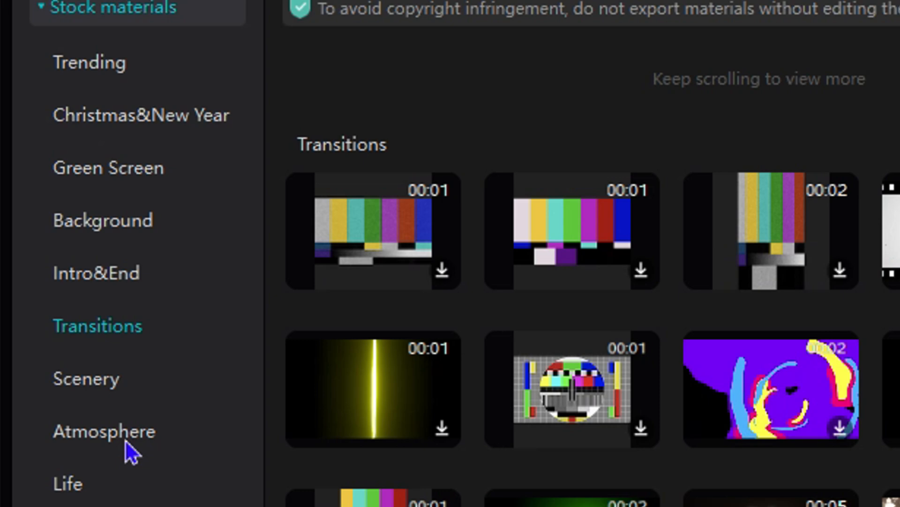
click(85, 378)
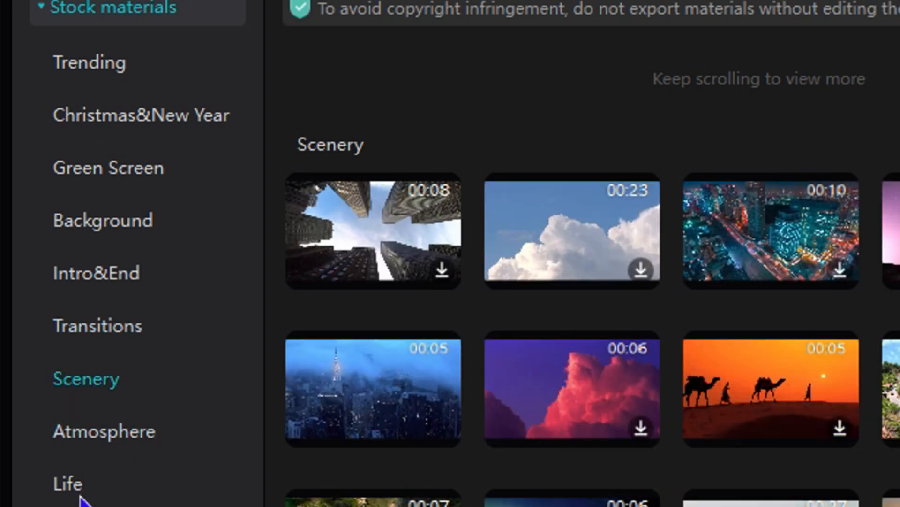
click(67, 483)
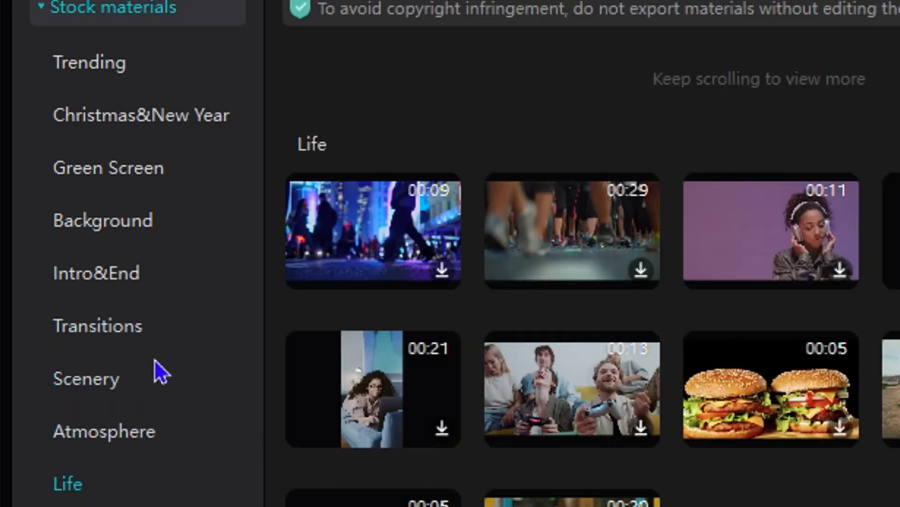
mouse_move(167, 325)
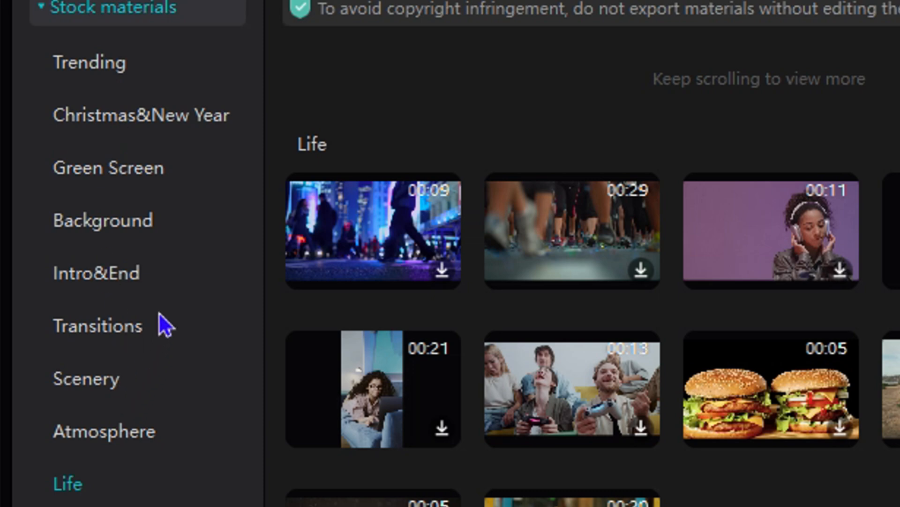
mouse_move(117, 466)
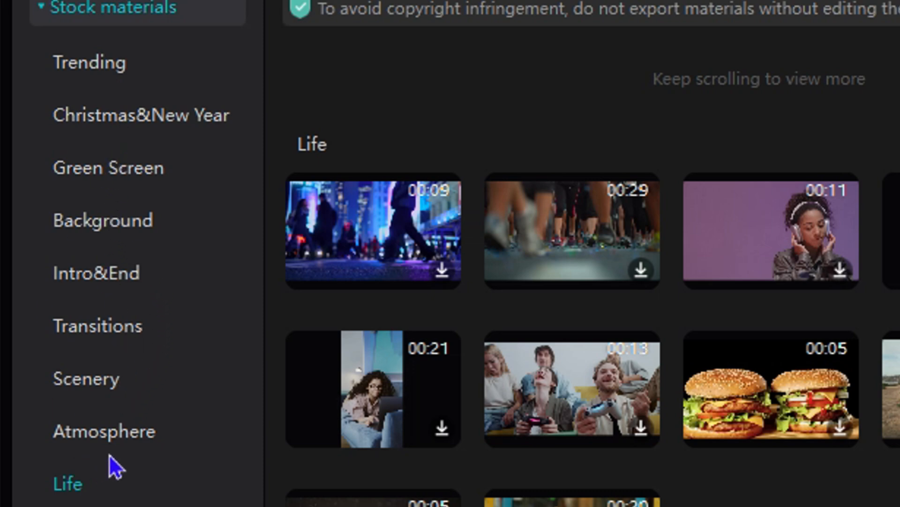
mouse_move(141, 248)
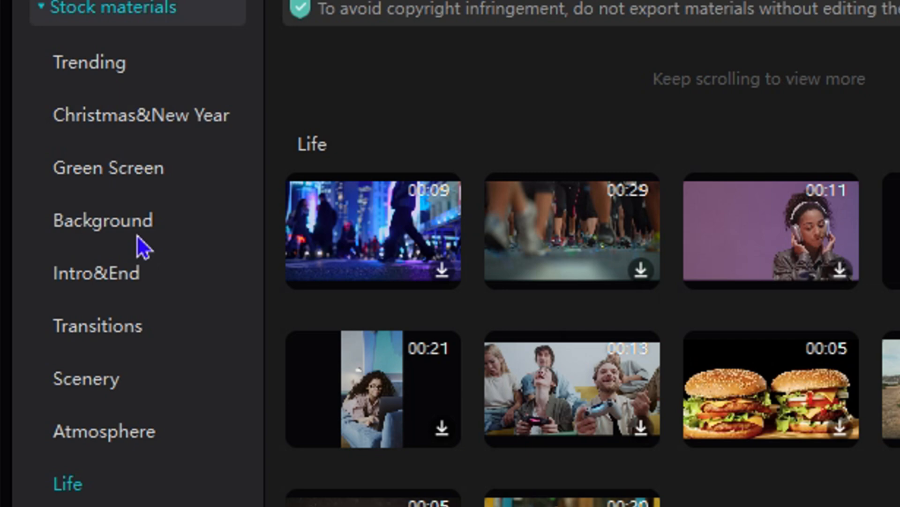
click(113, 7)
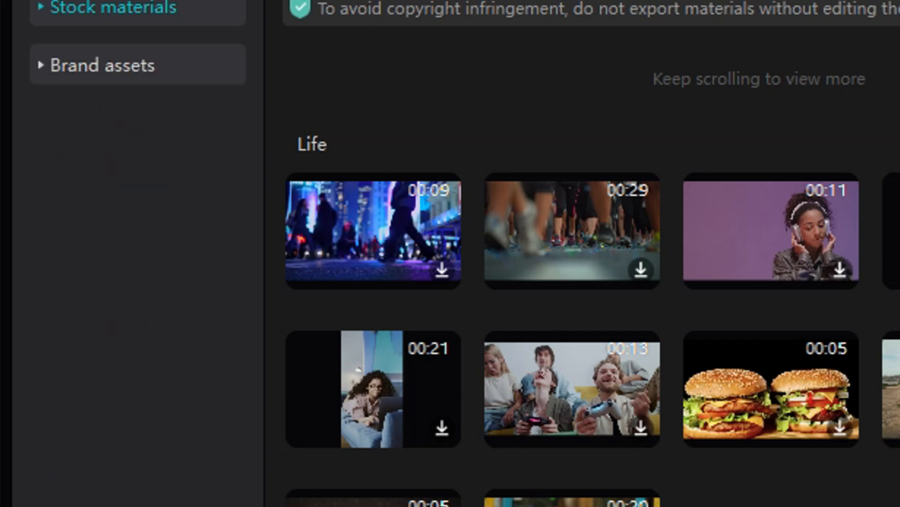
mouse_move(733, 330)
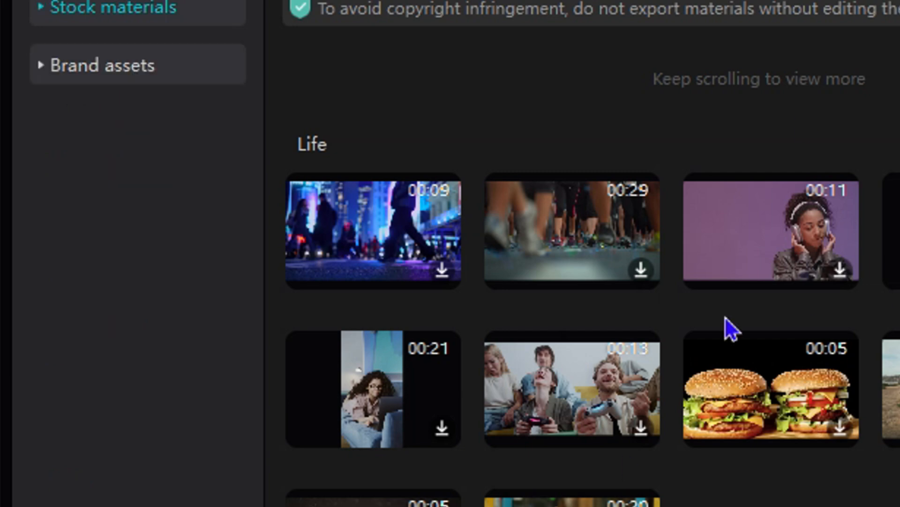